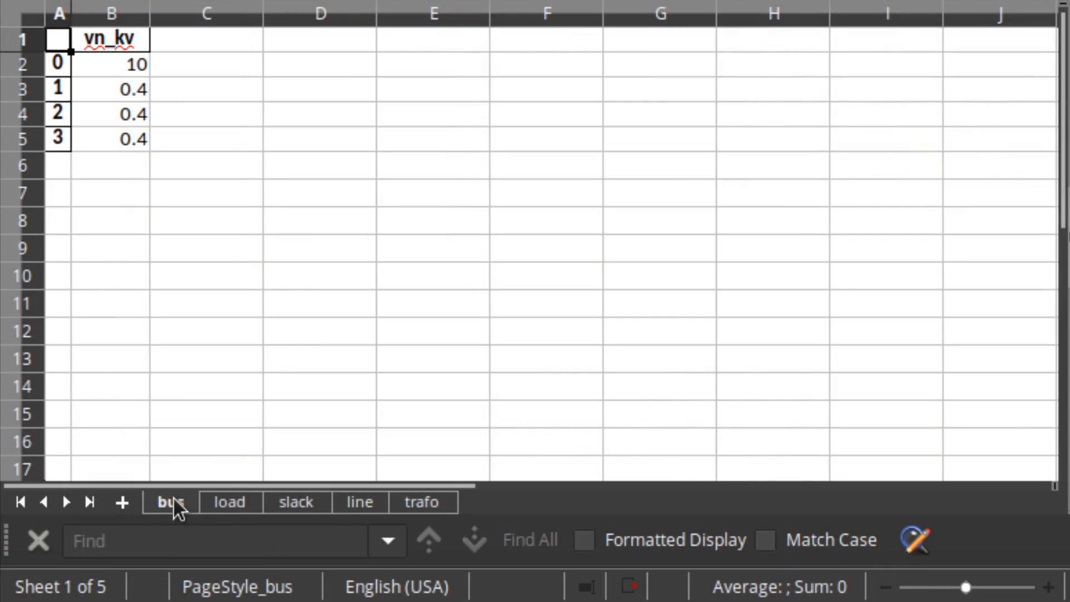
Review the load, line and trafo sheets of the grid data workbook, then return to the bus sheet.
left_click(230, 502)
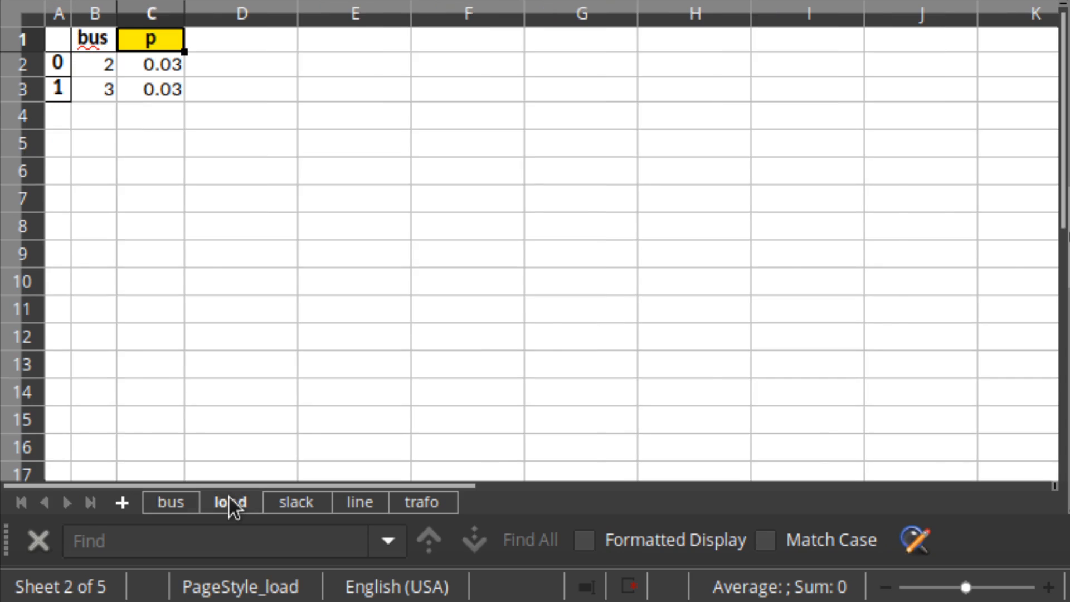
left_click(360, 502)
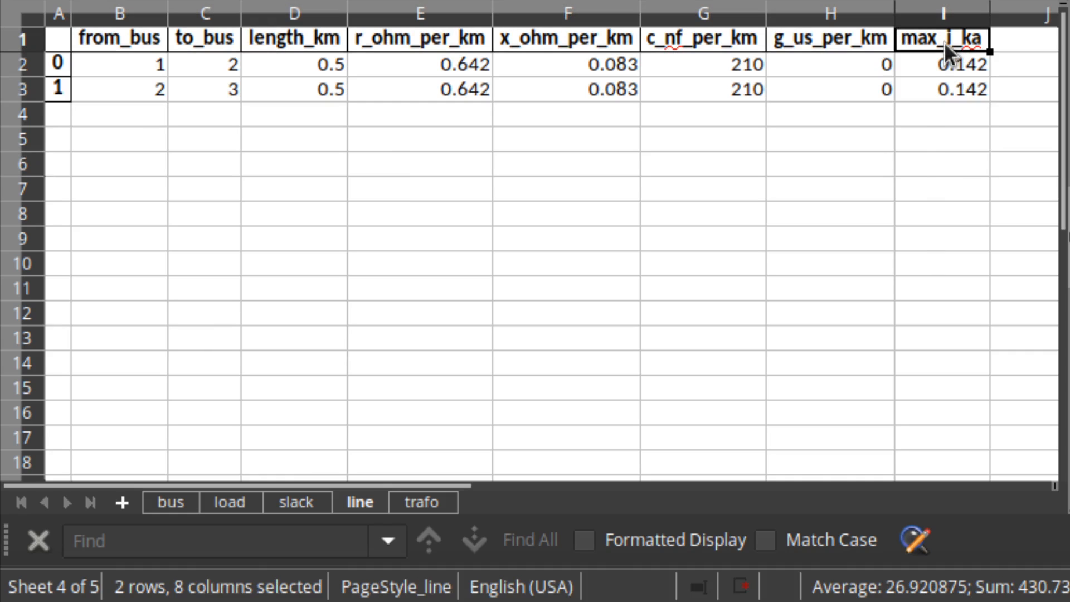
left_click(499, 457)
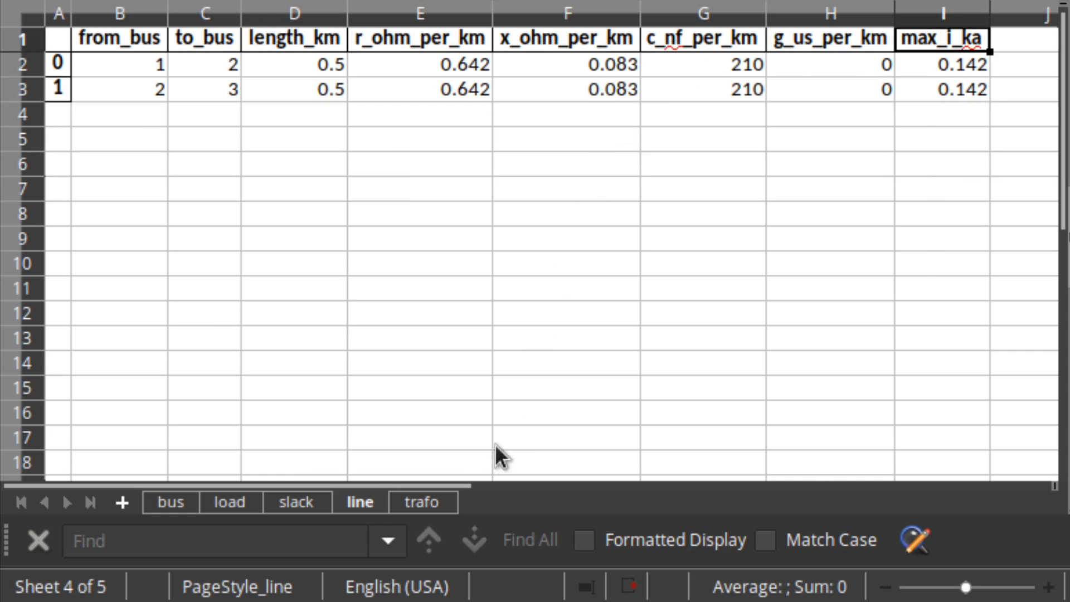
left_click(423, 502)
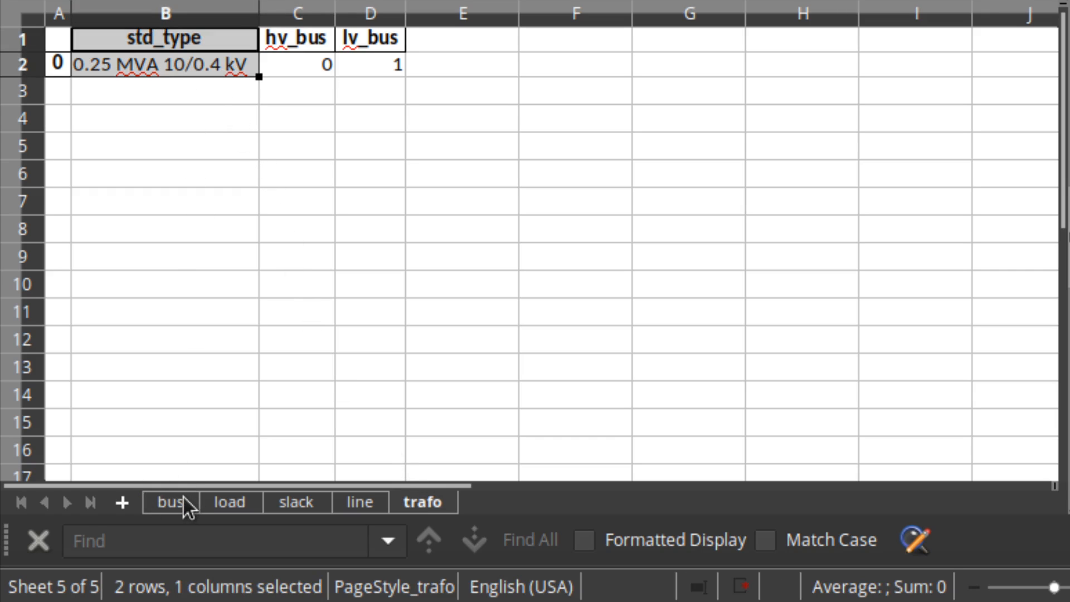
left_click(170, 502)
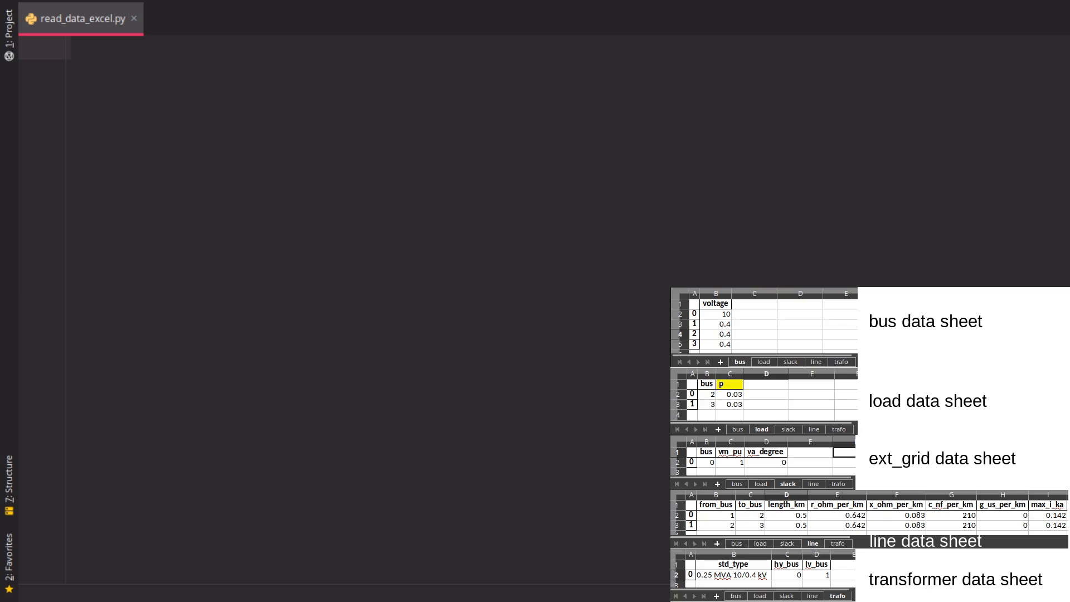
mouse_move(716, 170)
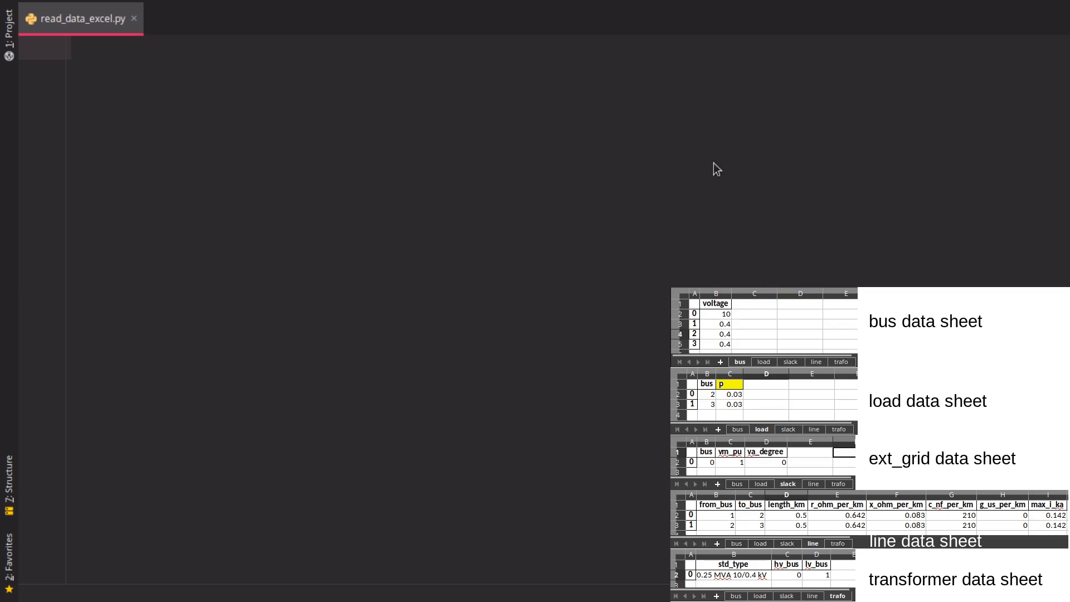
mouse_move(657, 251)
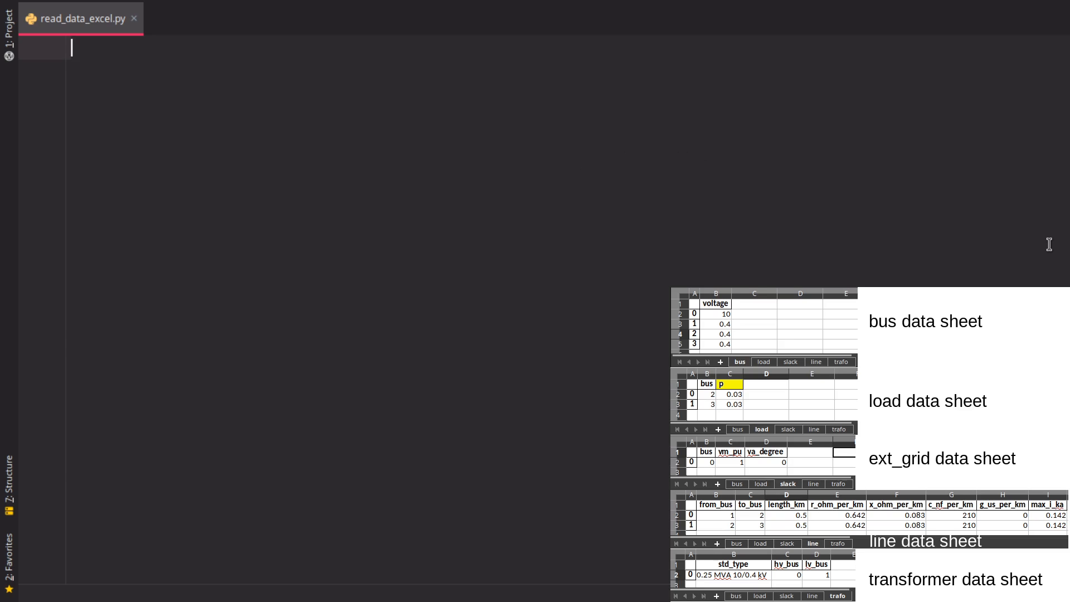
Import pandas and pandapower as pp and create an empty network with pp.create_empty_network().
type("import pandas as pd")
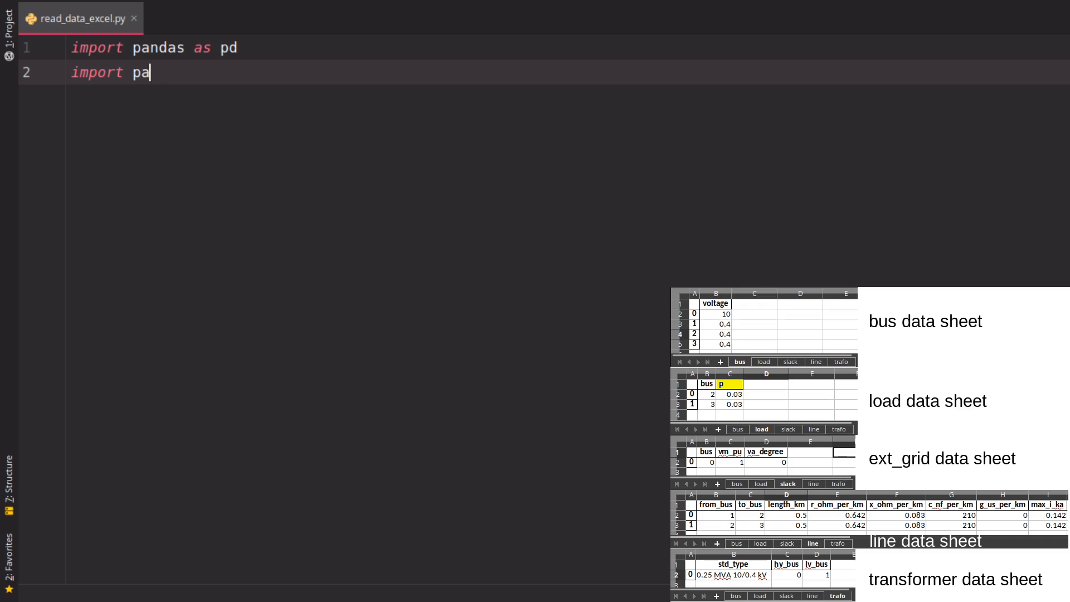
type("ndapower as pp")
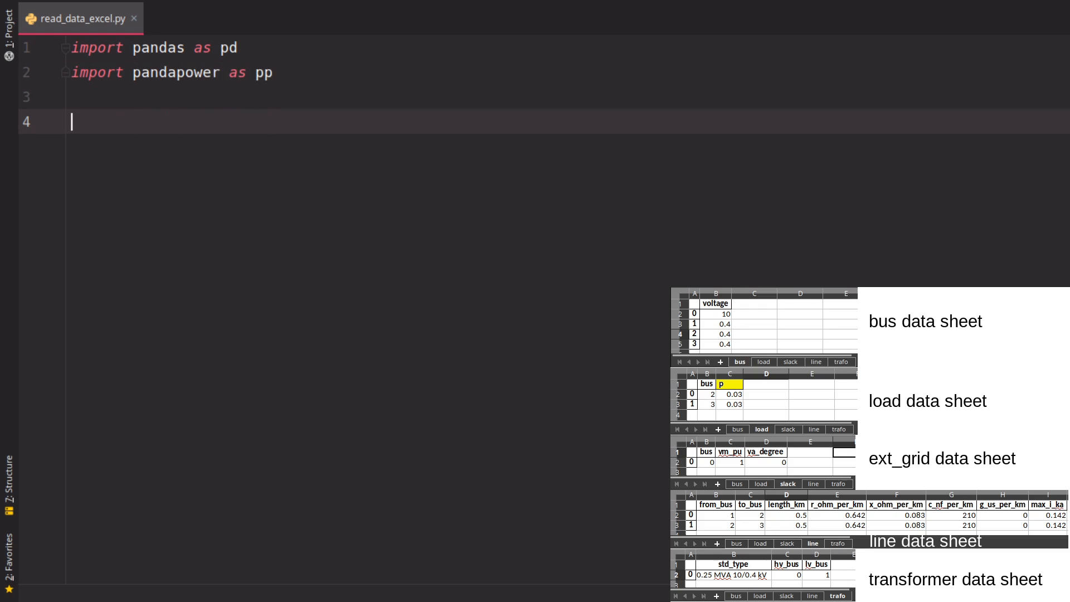
type("net = pp.create_")
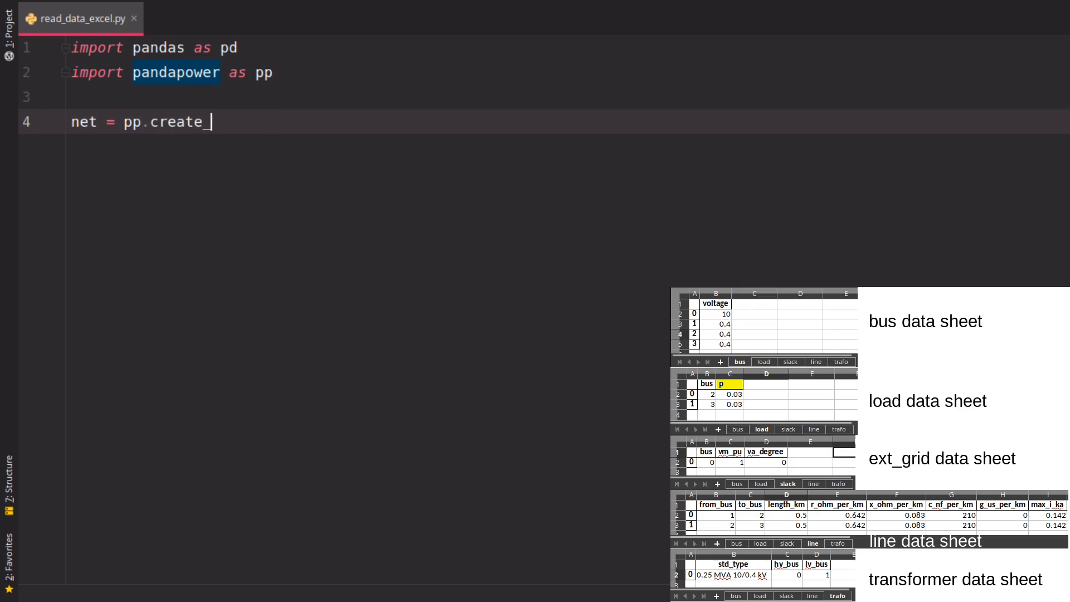
type("empty_network()")
type("df =")
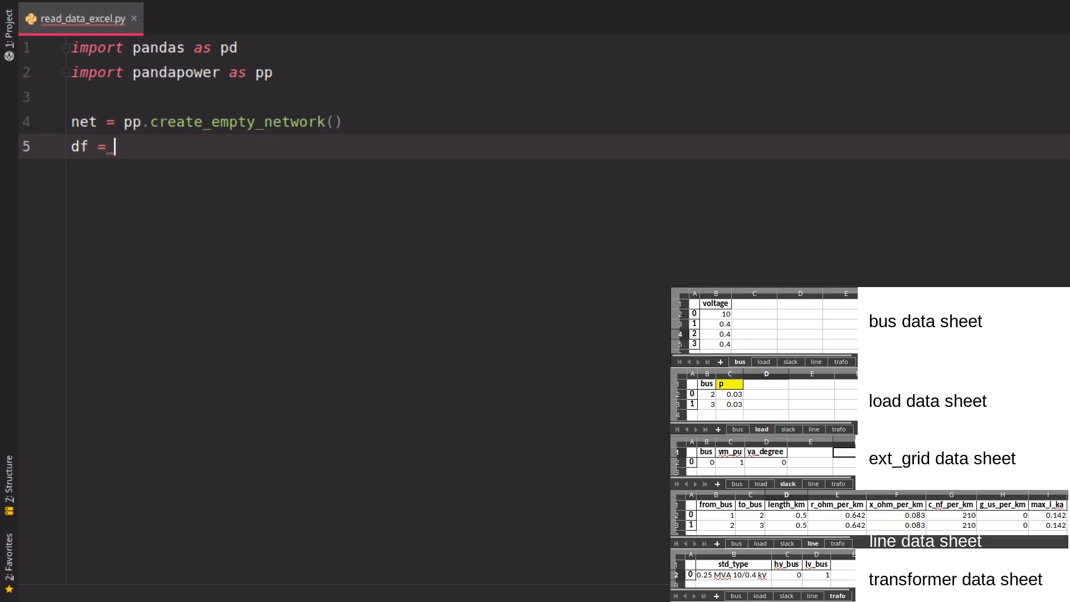
Read the bus sheet of grid_data.xlsx with index_col=0 into df and print it.
type("pd.read_excel(\"grid_")
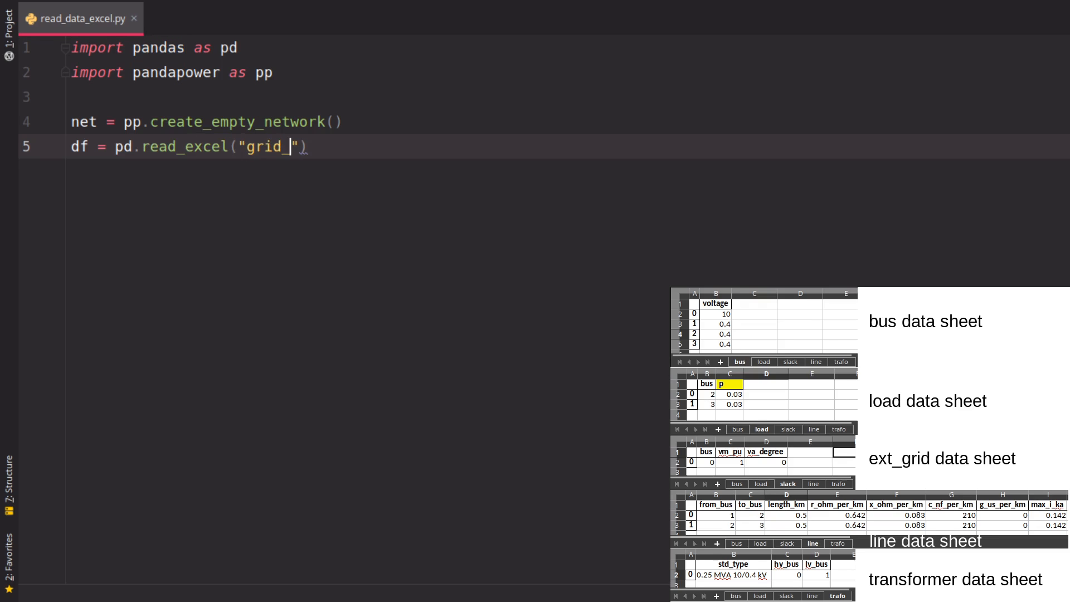
type("data.xlsx")
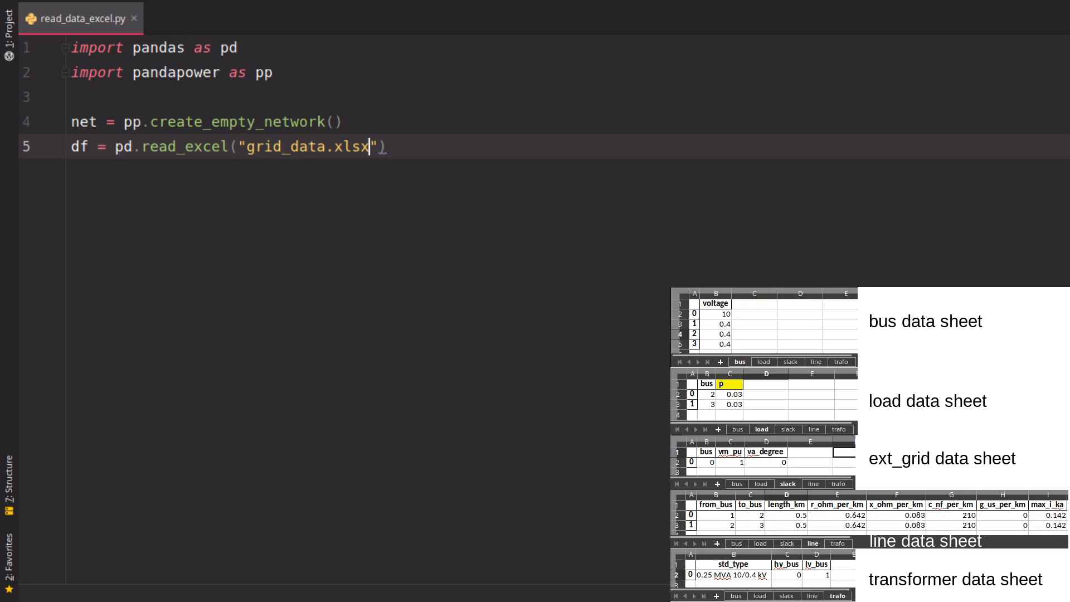
type(", sheet_name=\"bus\",")
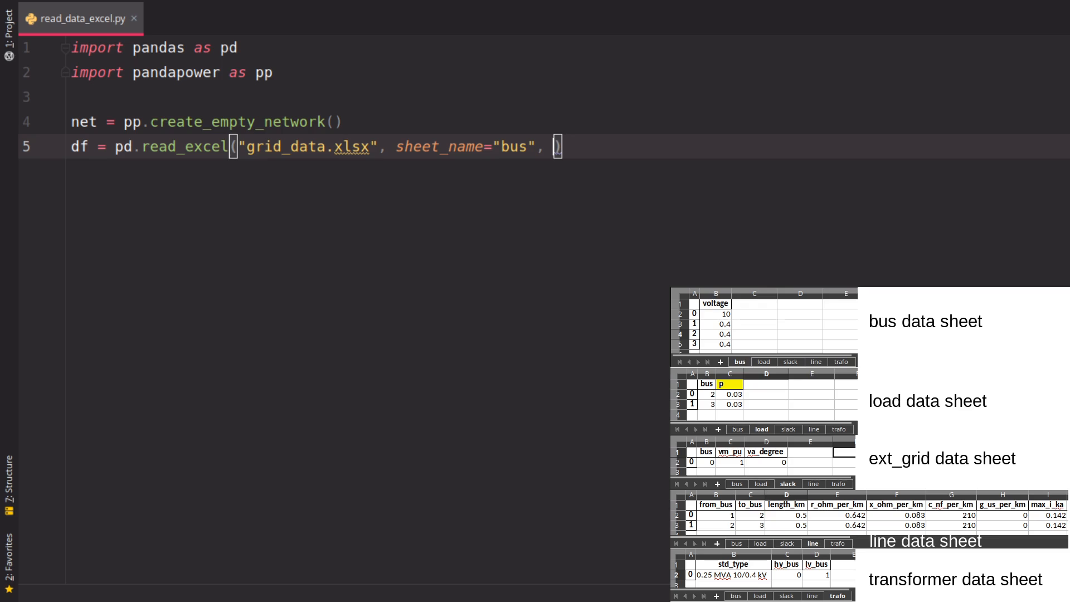
type("inde")
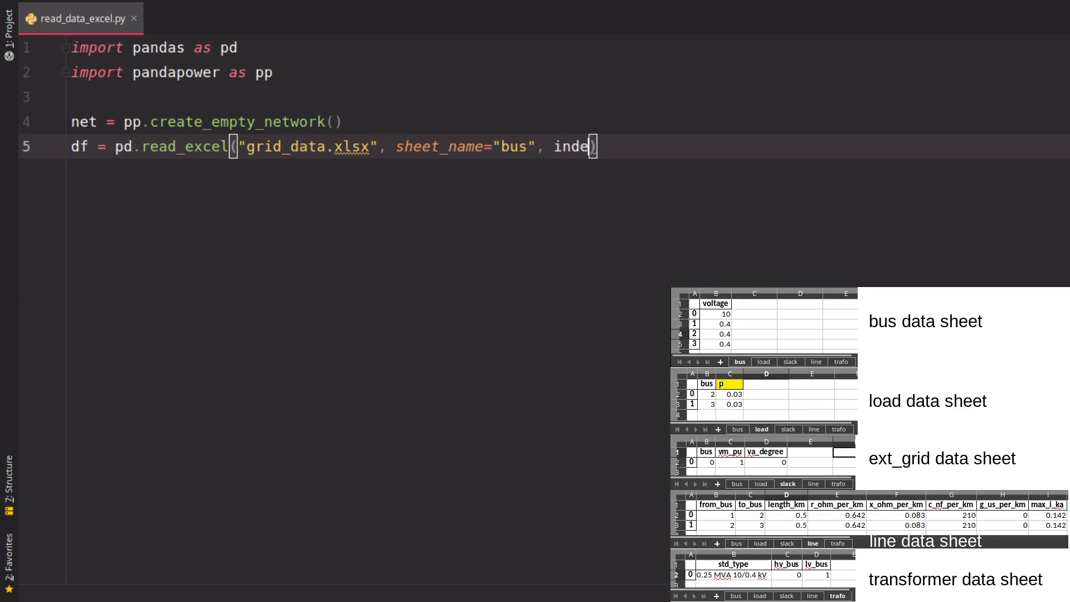
type("x_col=0")
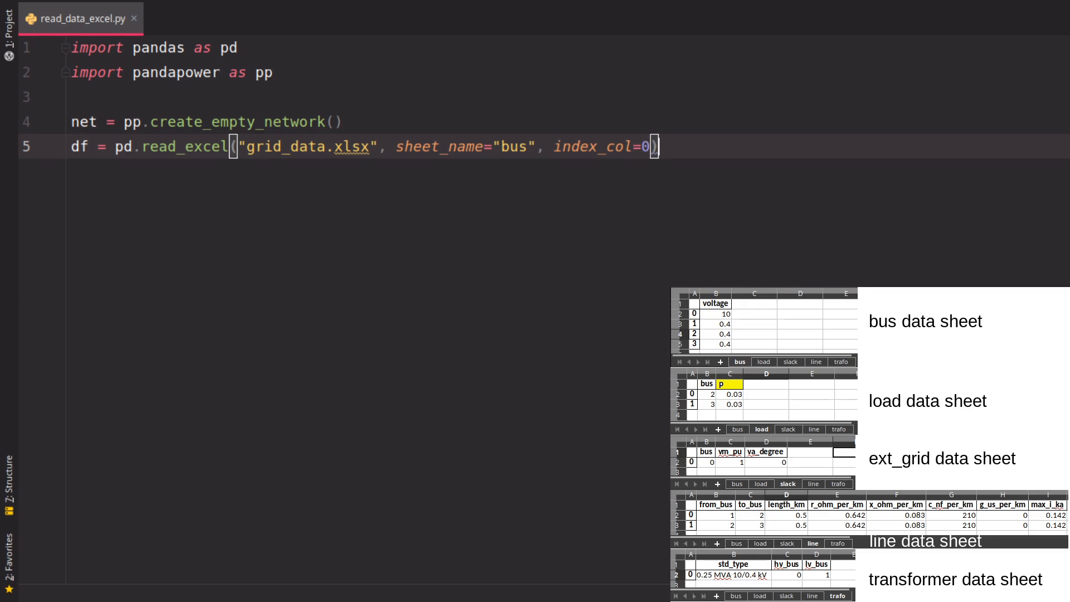
type("print(df)")
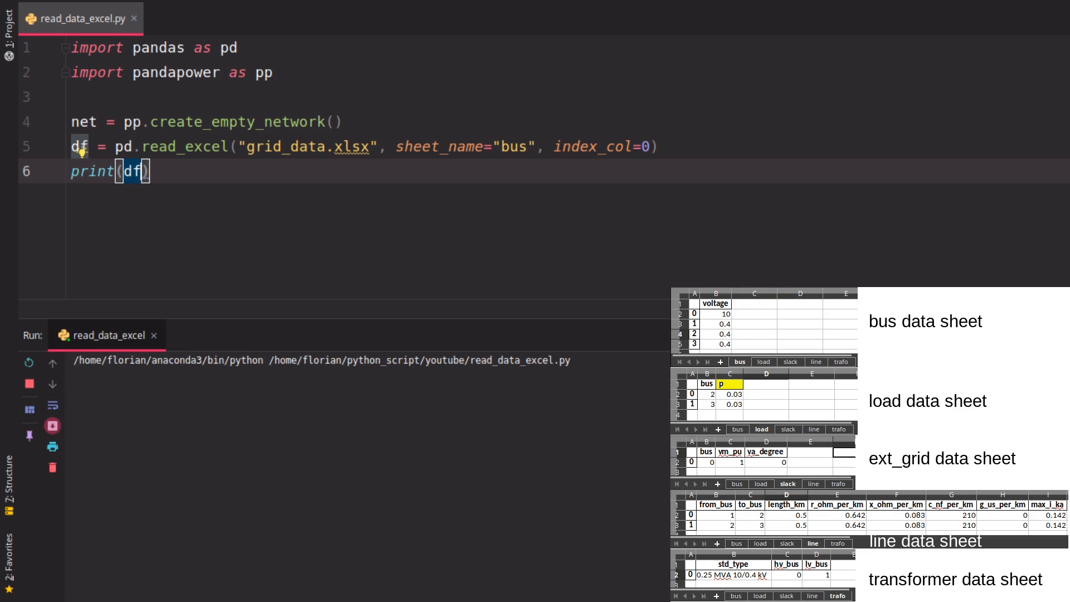
Run the script with and without index_col=0 to compare outputs, then keep index_col=0.
left_click(29, 362)
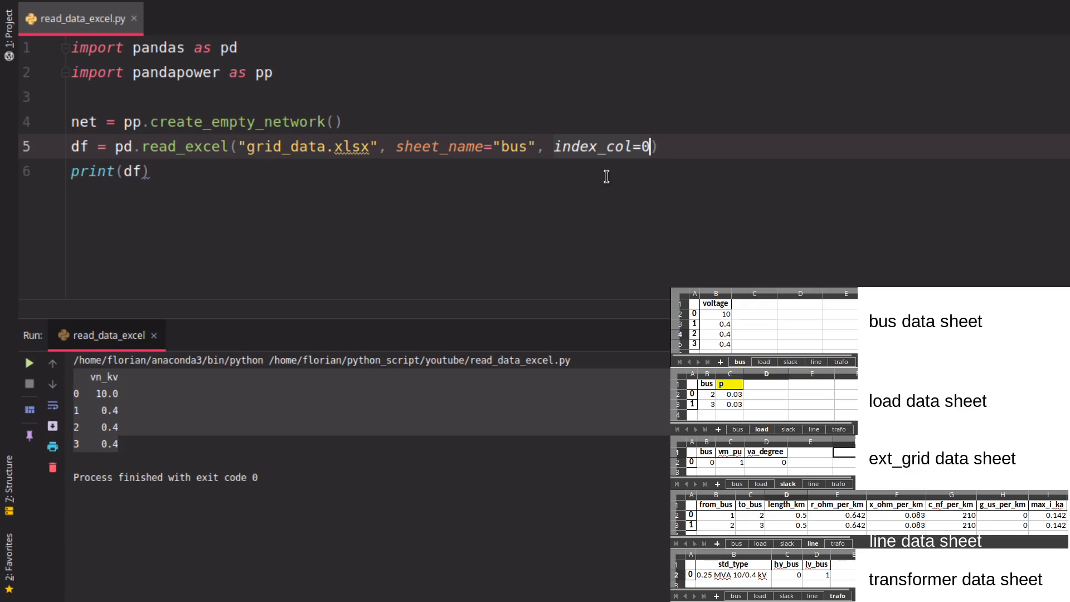
key("Backspace")
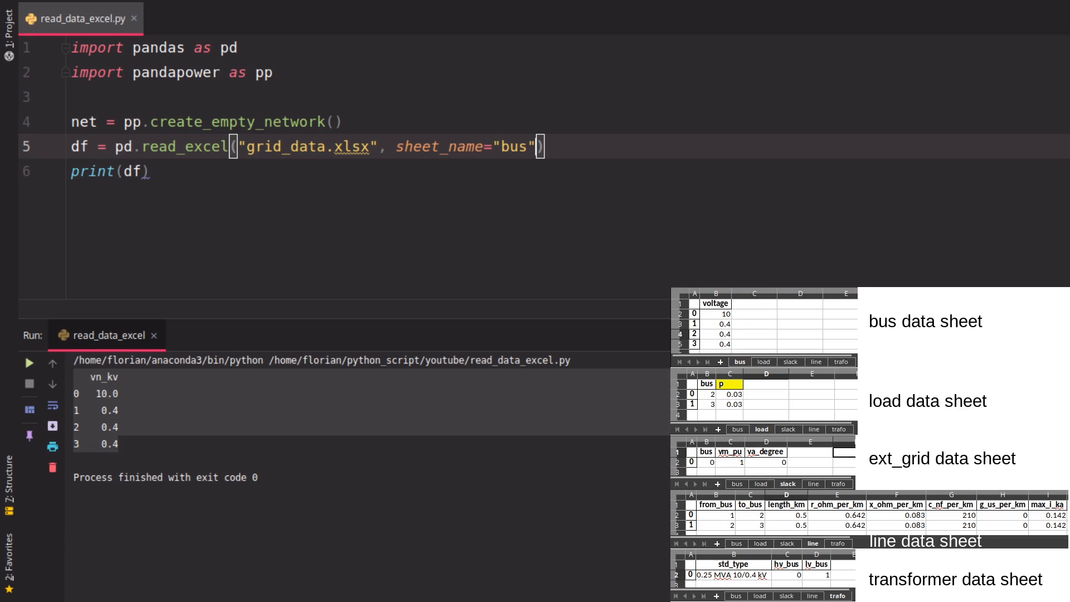
left_click(29, 361)
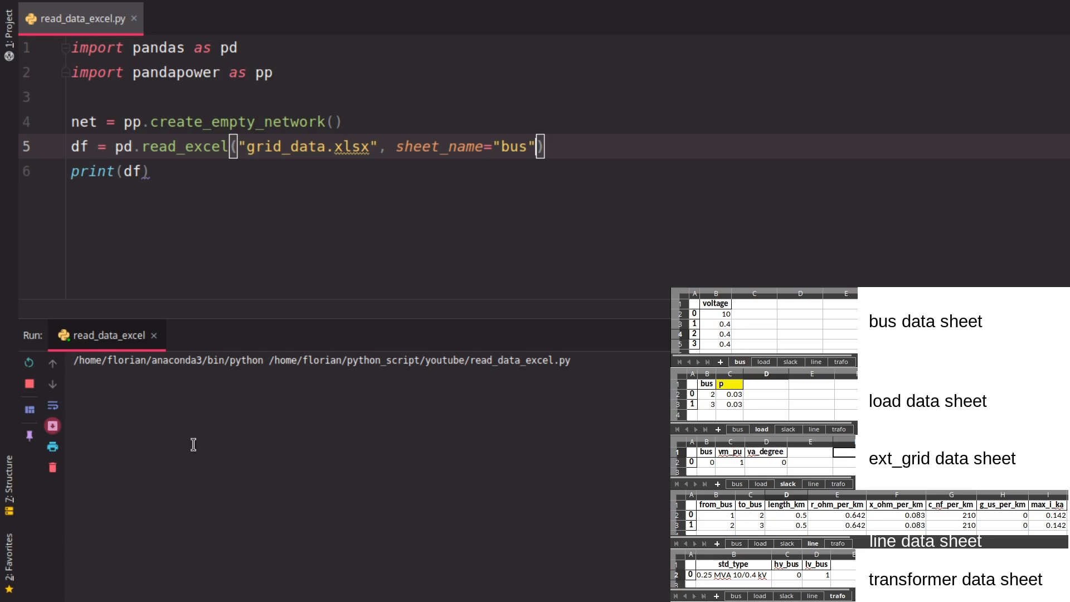
left_click(29, 362)
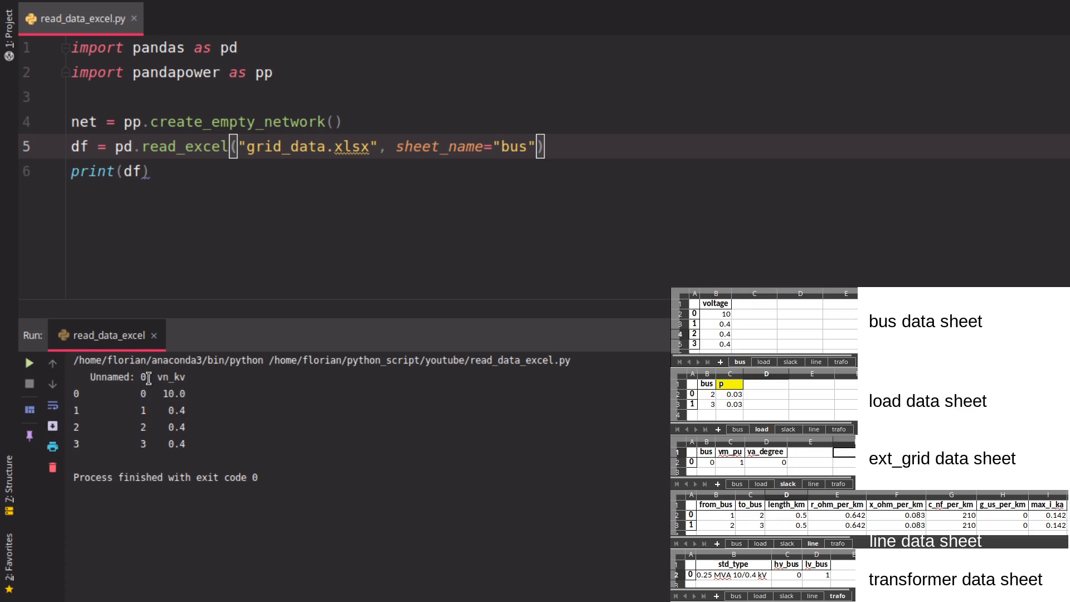
mouse_move(622, 175)
type(", ")
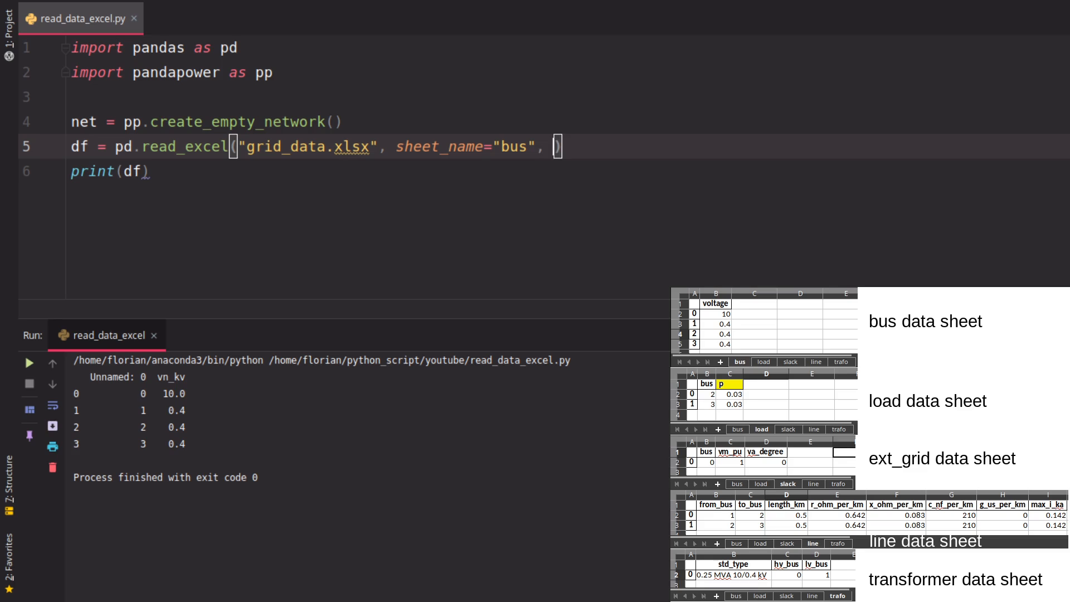
type("index_col=0")
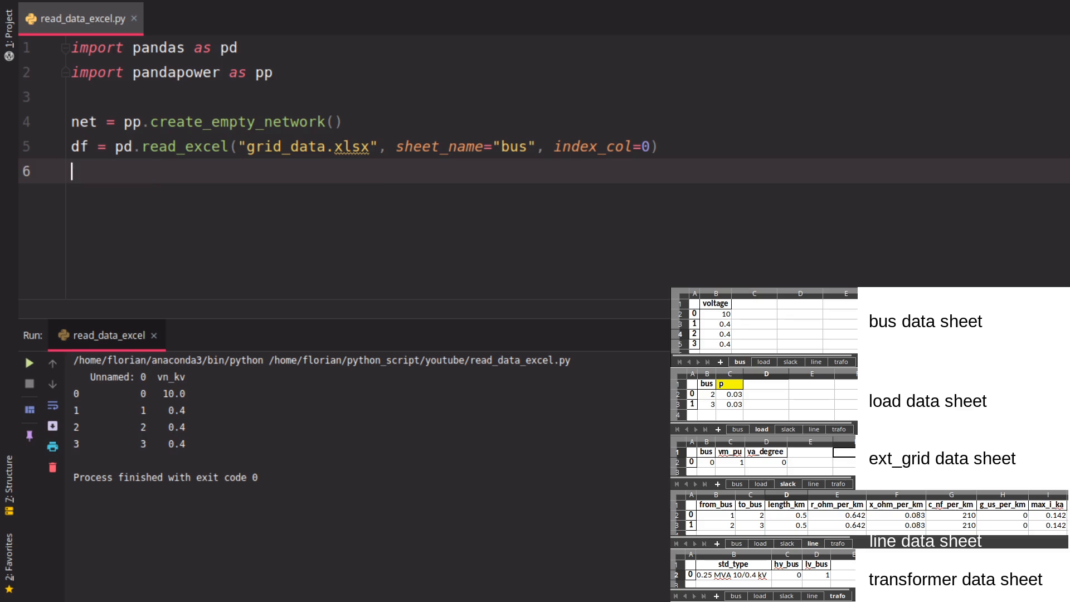
Loop over df rows calling pp.create_bus(net, vn_kv=df.at[idx, "vn_kv"]) and print net.
type("p")
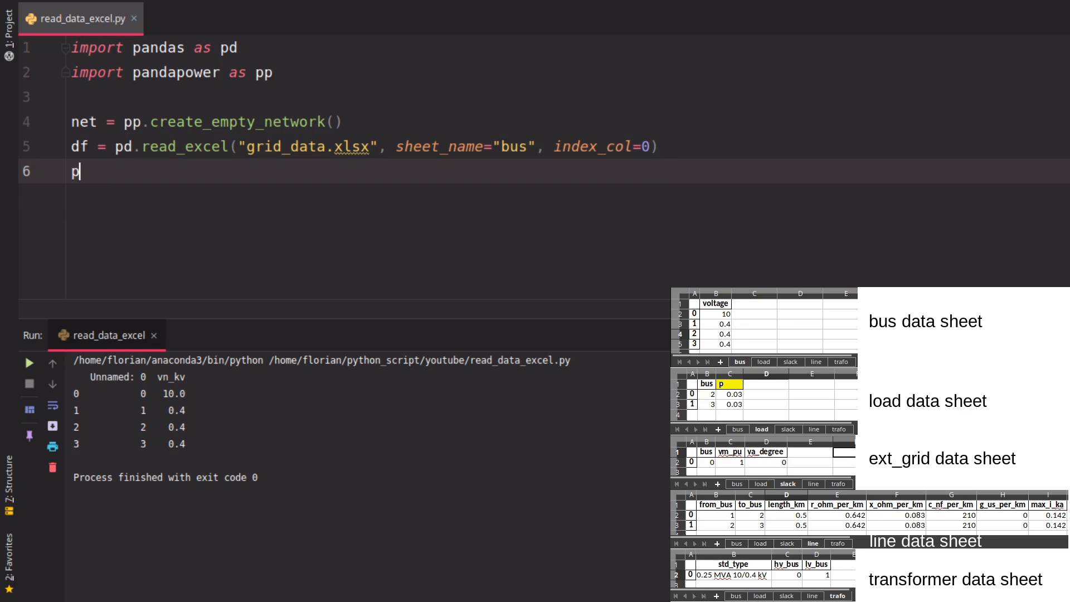
type("for df.")
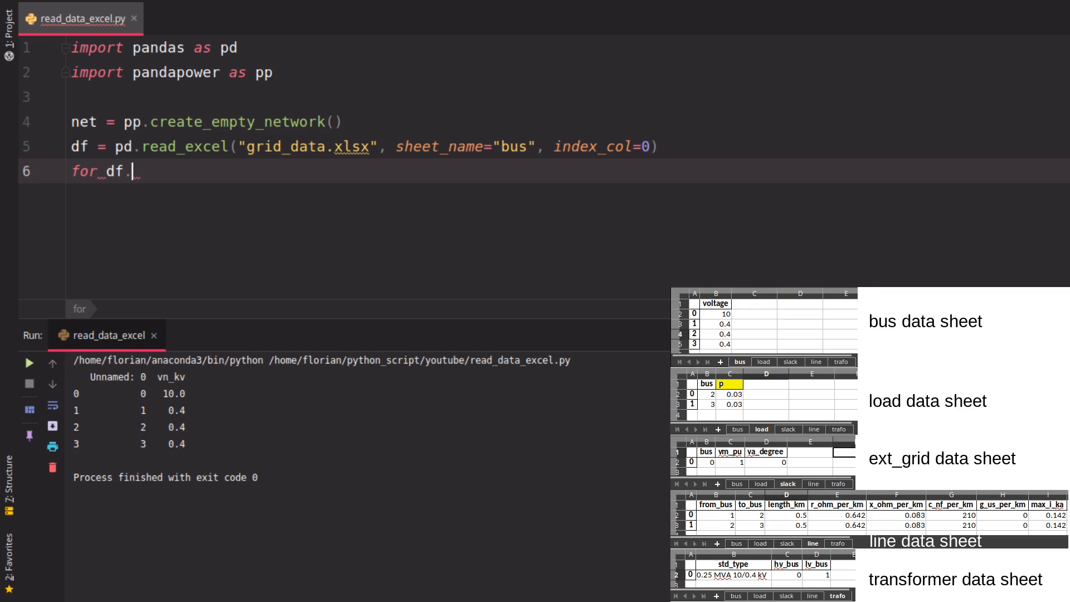
type("idx in def")
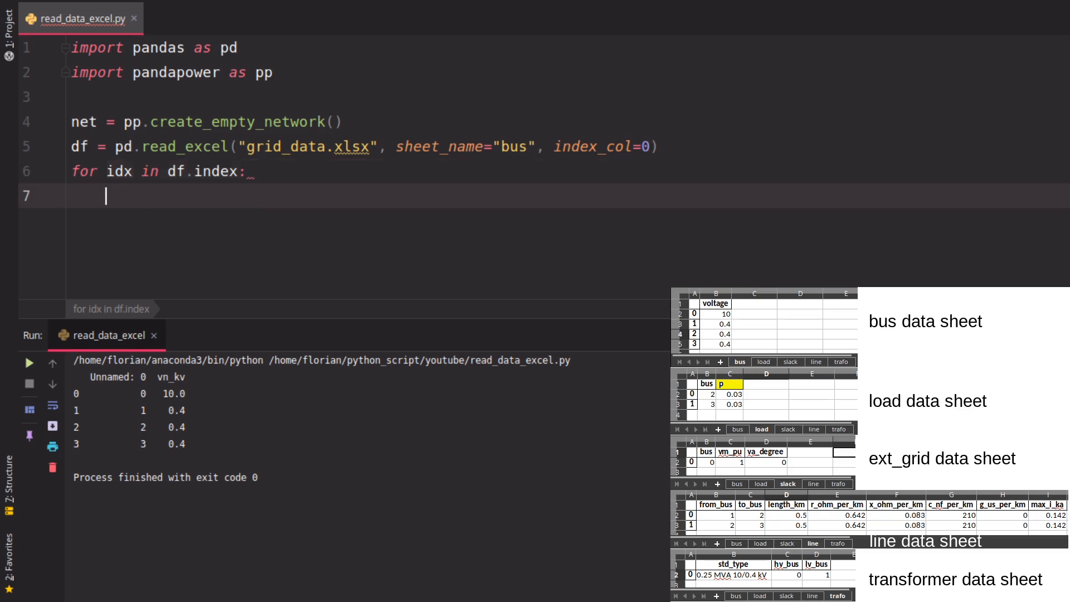
type("pp.create_b")
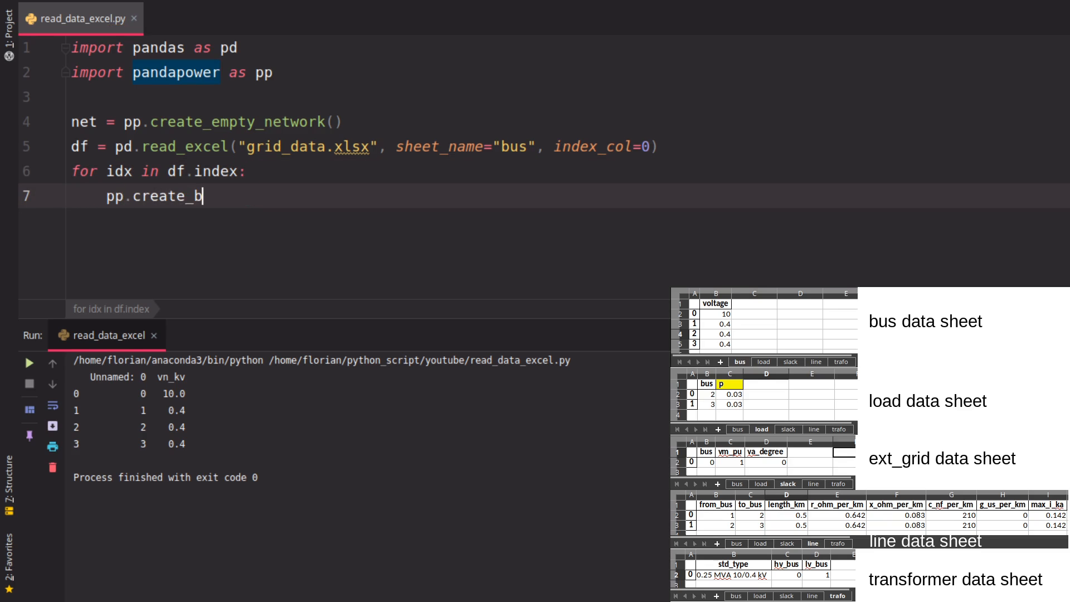
type("us(net, )")
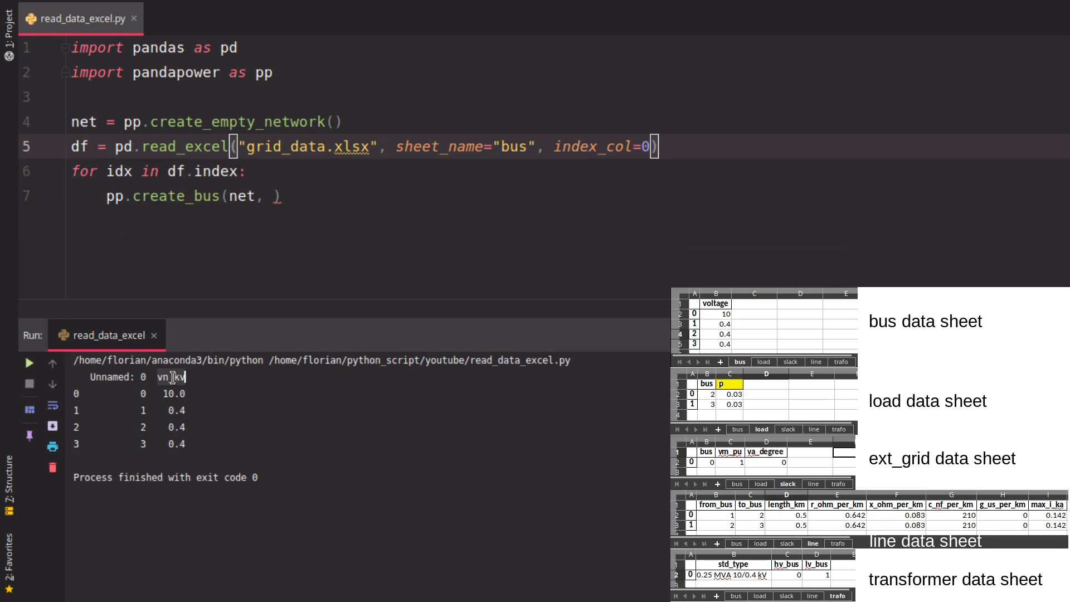
type("vn_kv=df.at")
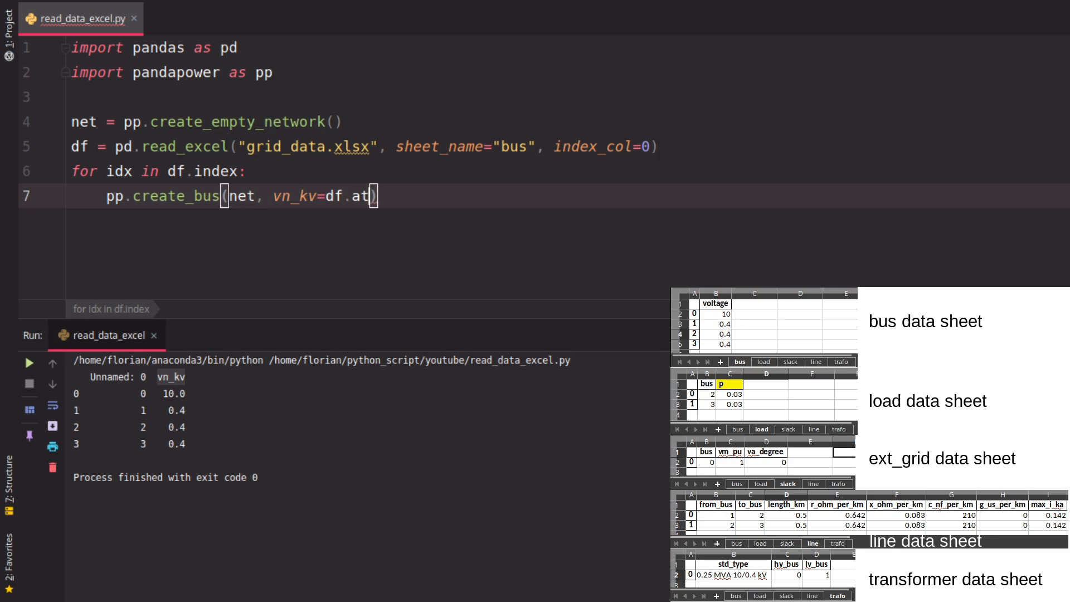
type("[idx, \"vn_kv")
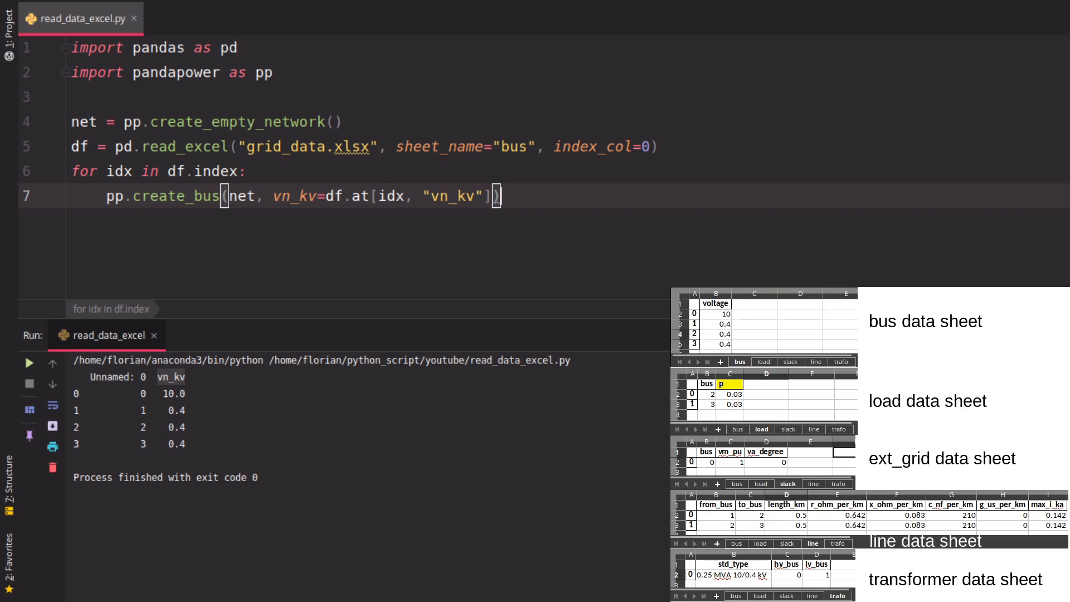
type("print(net)")
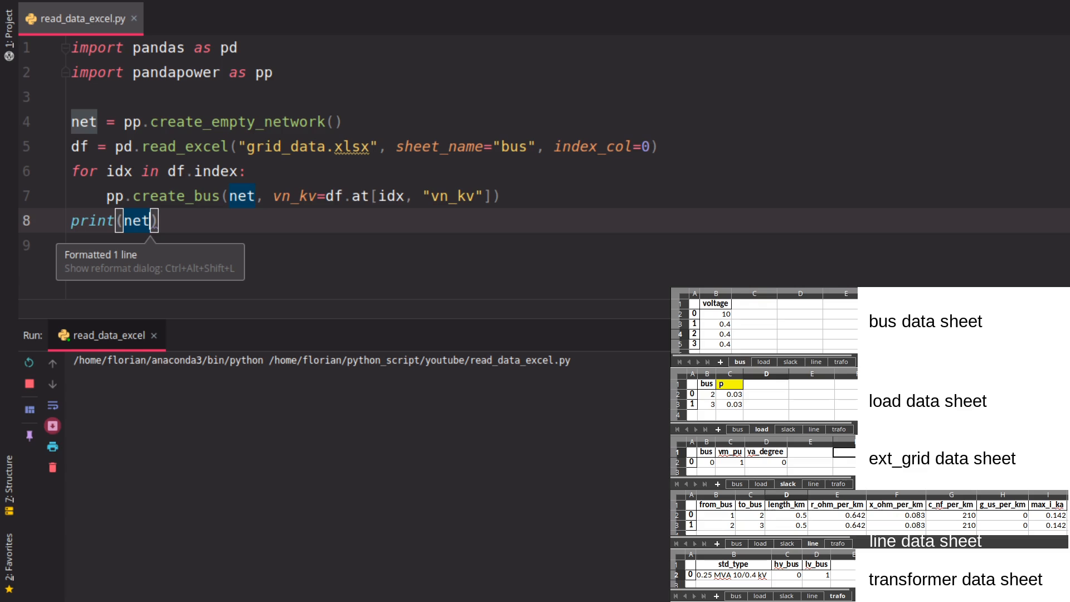
Print net.bus instead of net and run to show the four buses at 10.0 and 0.4 kV.
left_click(29, 361)
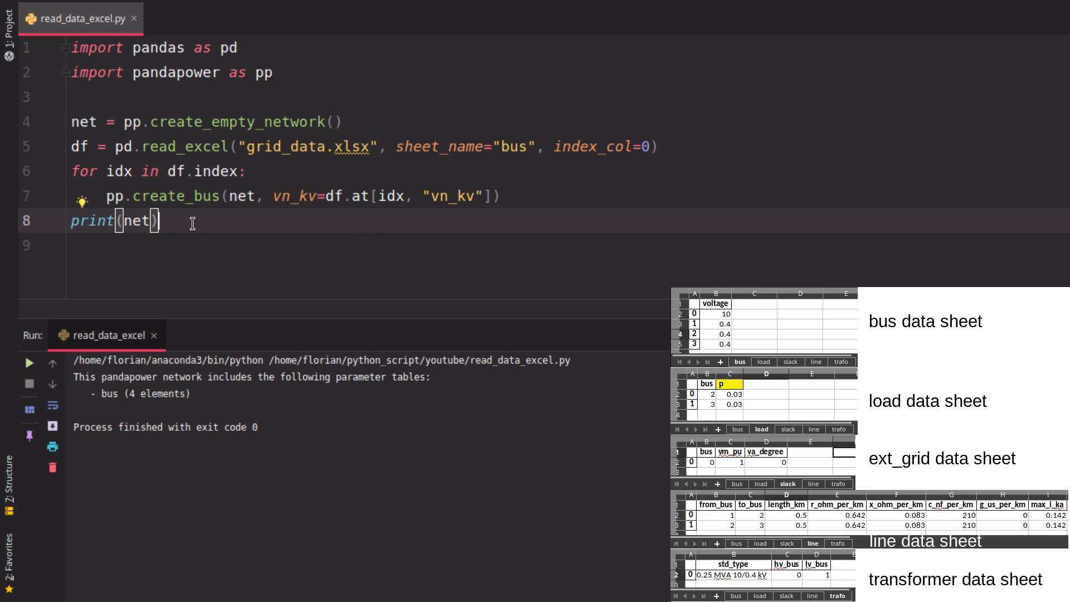
type(".")
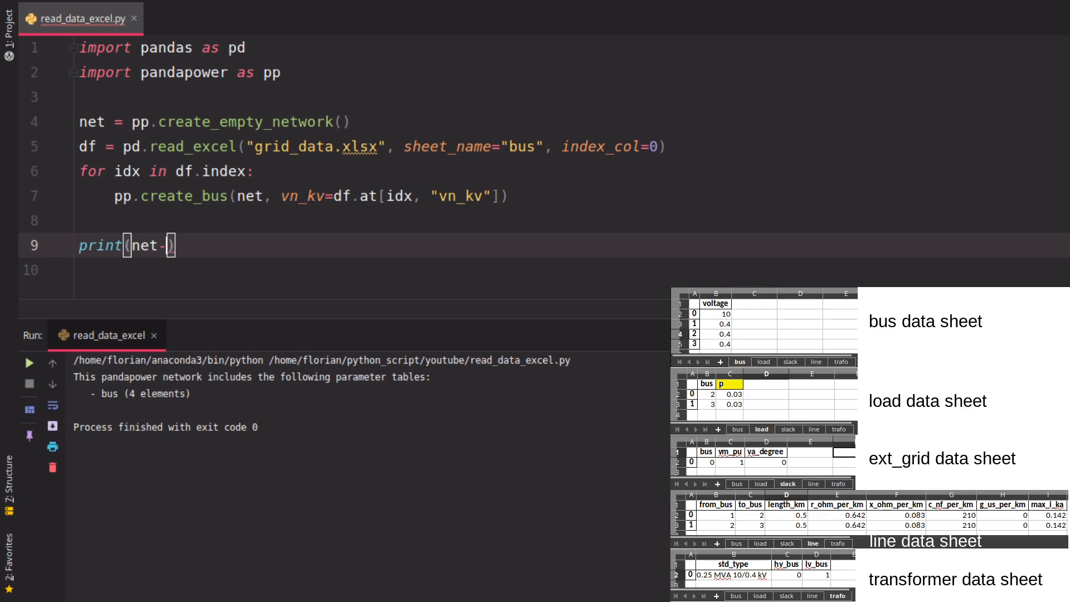
type("bus")
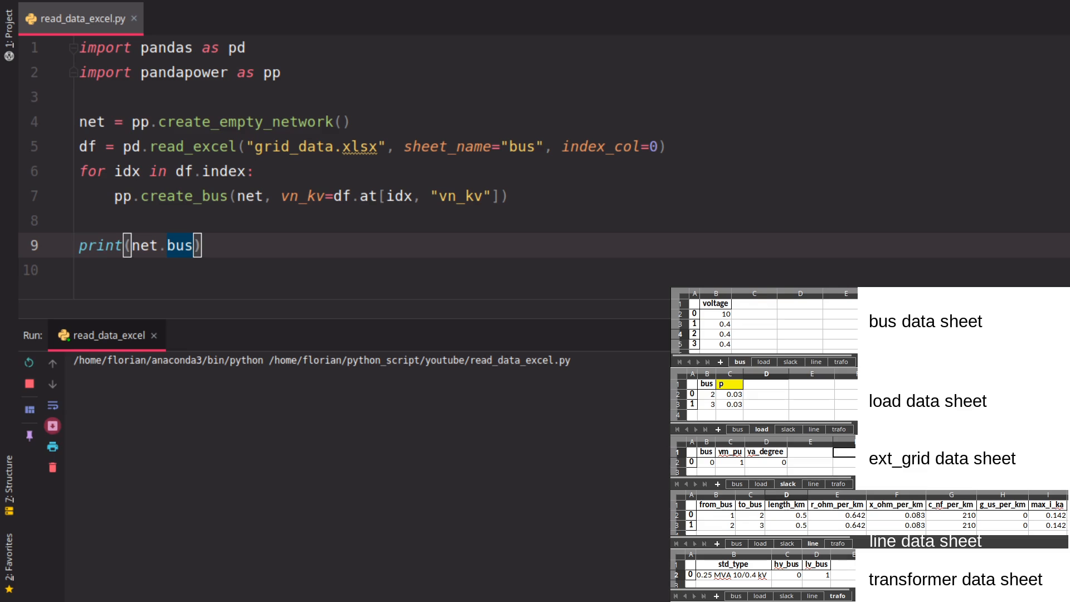
left_click(29, 362)
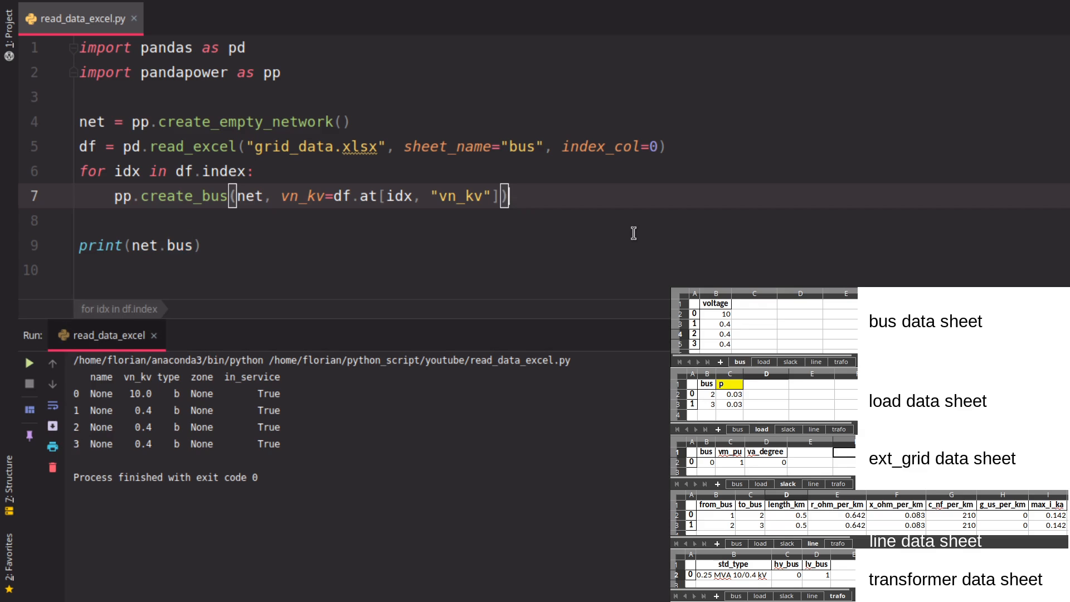
type(",")
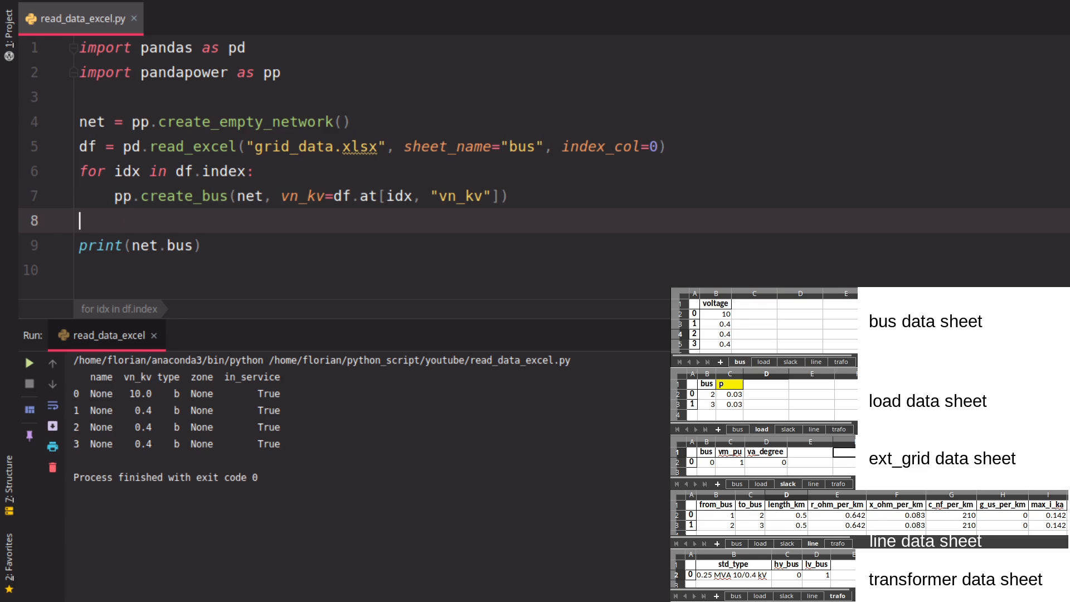
Copy the sheet-reading and bus-creation loop and paste it below the original.
left_click(116, 196)
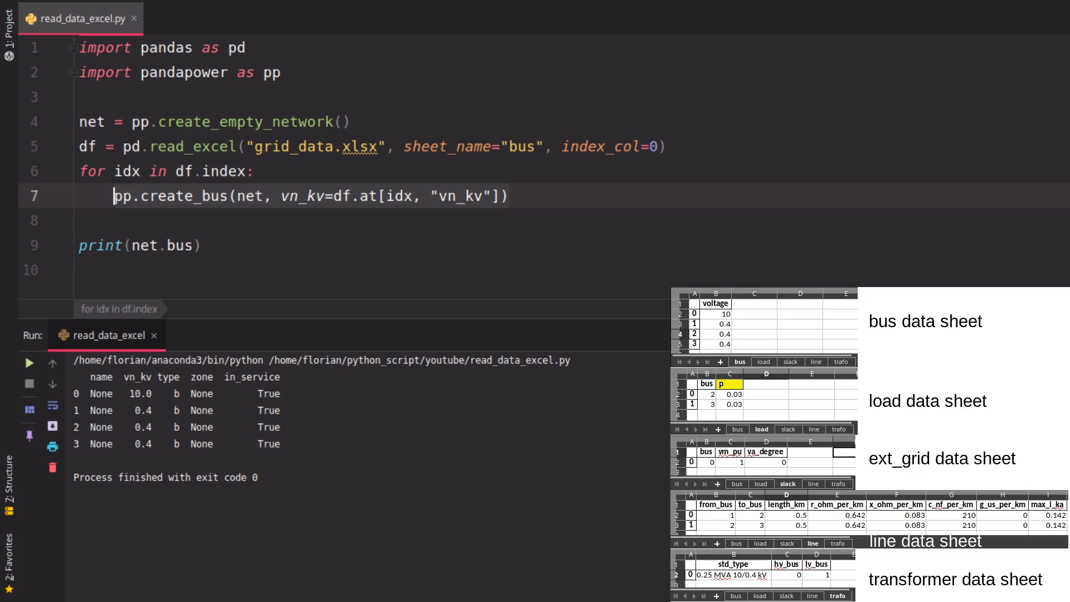
left_click(81, 221)
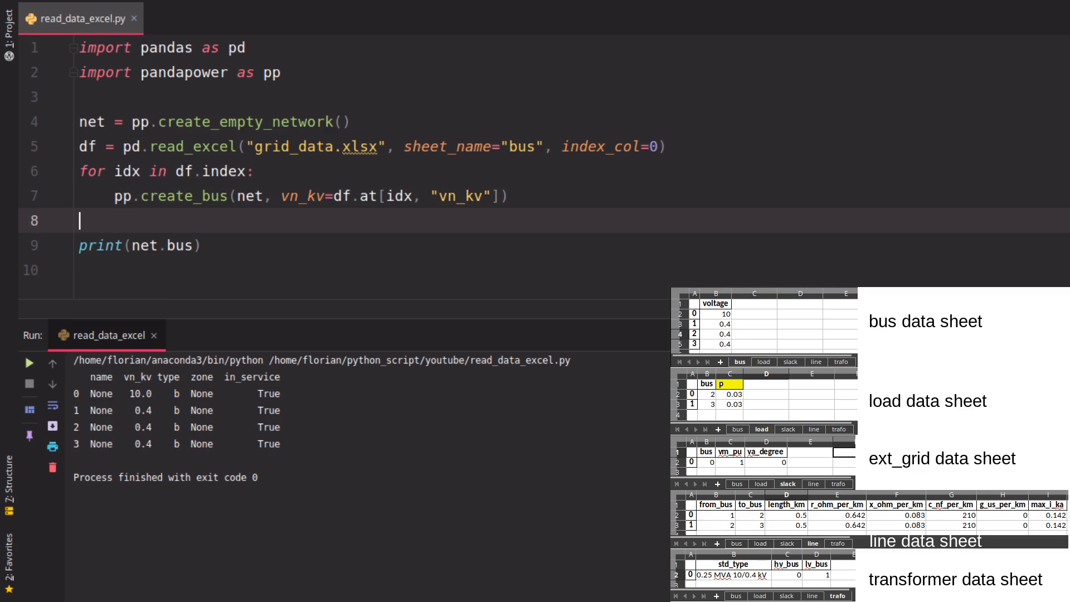
left_click(109, 245)
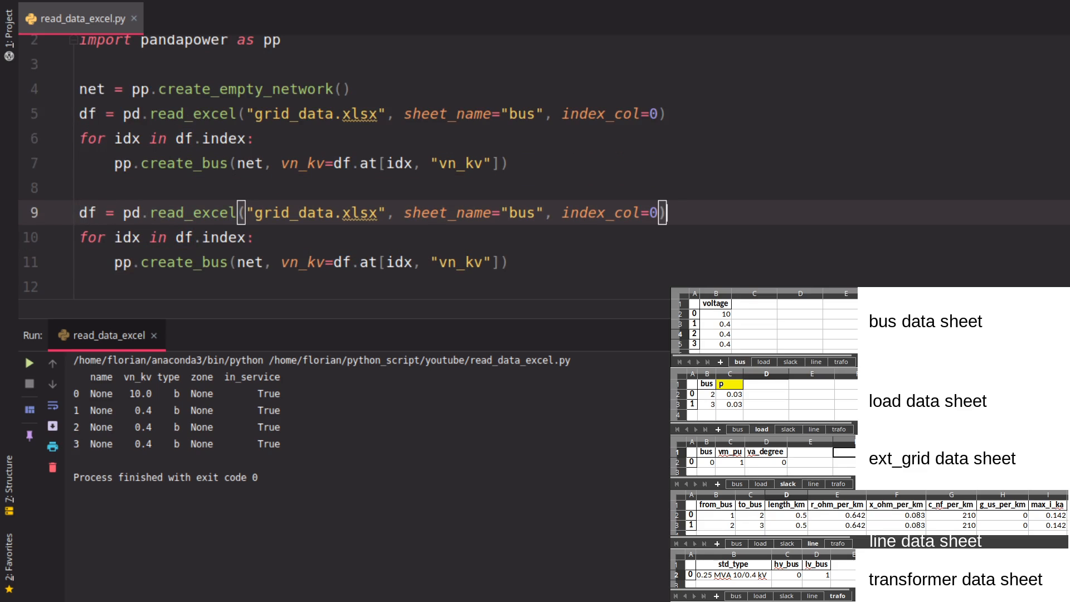
Read the load sheet and call pp.create_load with bus=df.at[idx, "bus"] and p_mw=df.at[idx, "p"].
type("load")
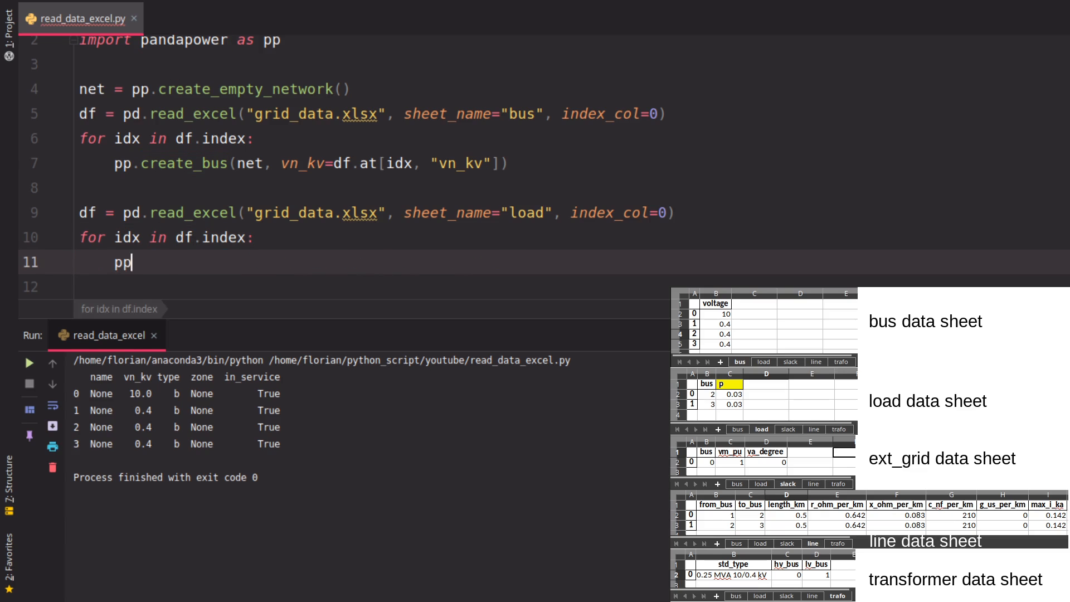
type(".creatE")
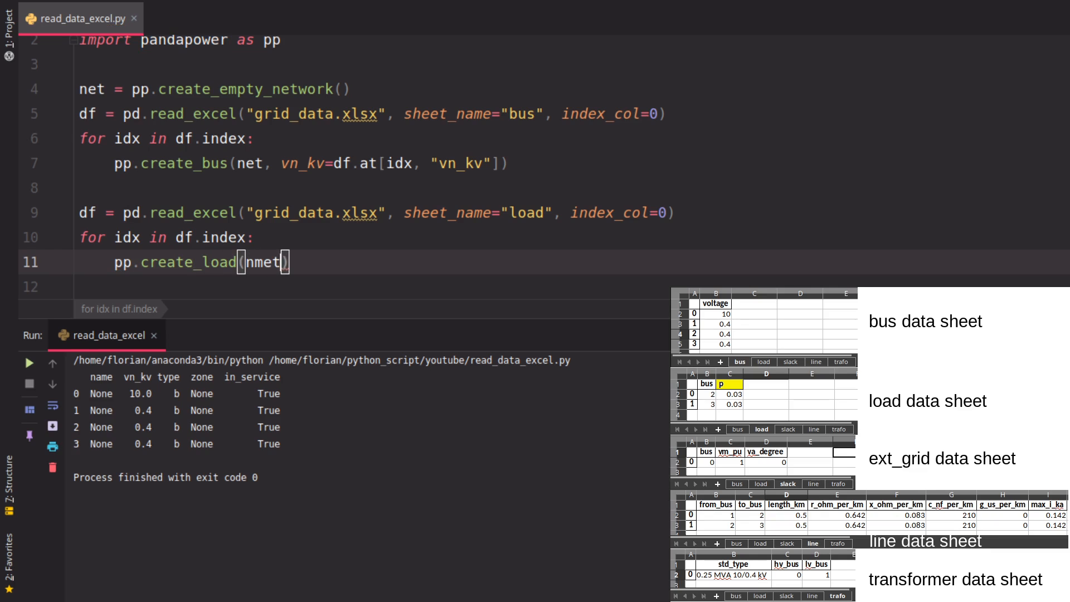
type("net, bus")
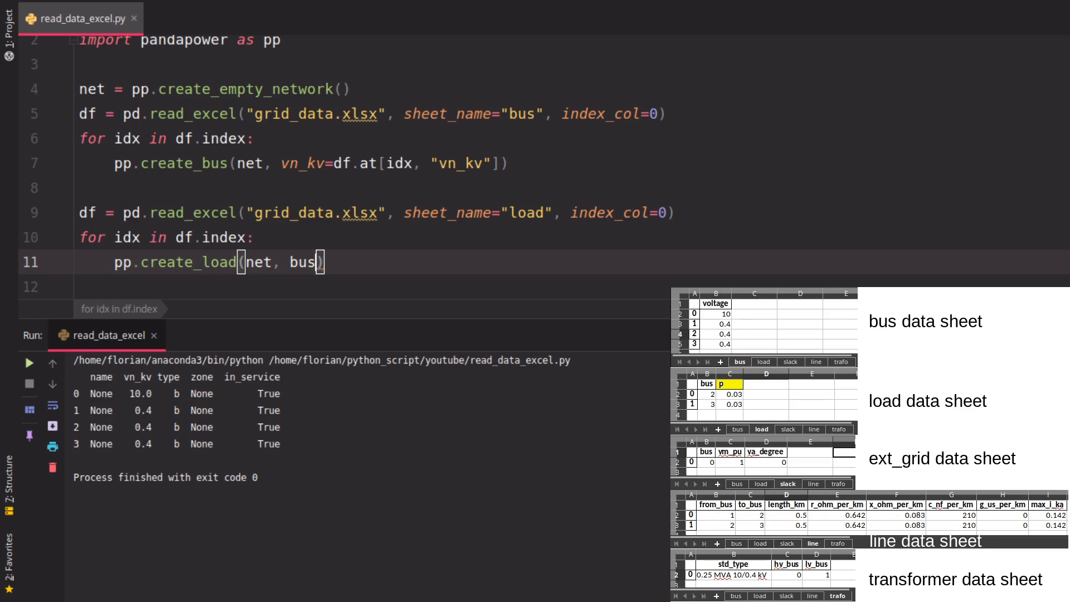
type("=df.at[]")
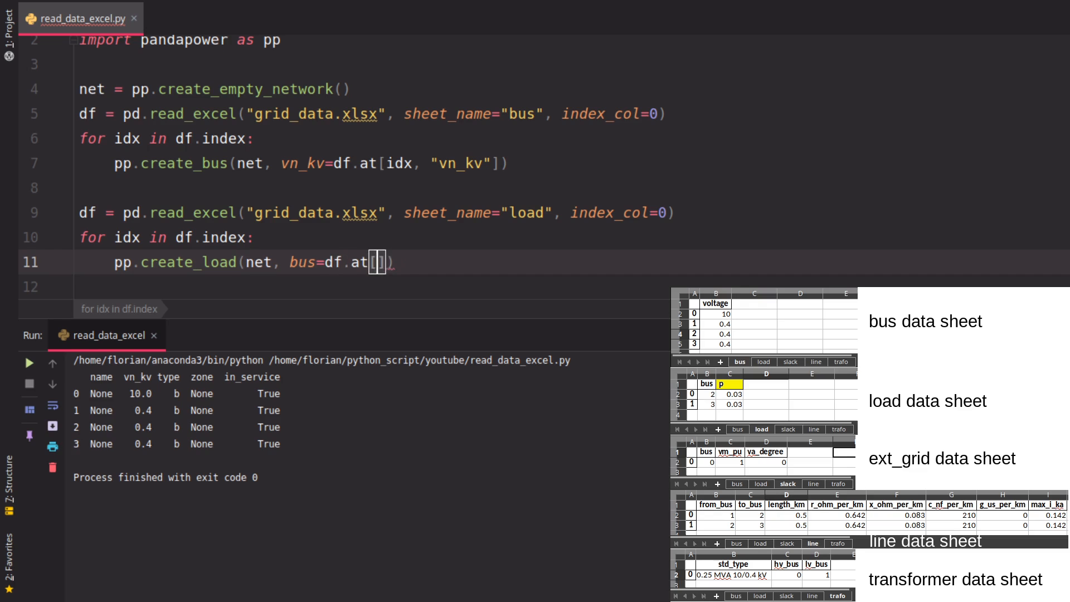
type("idxm")
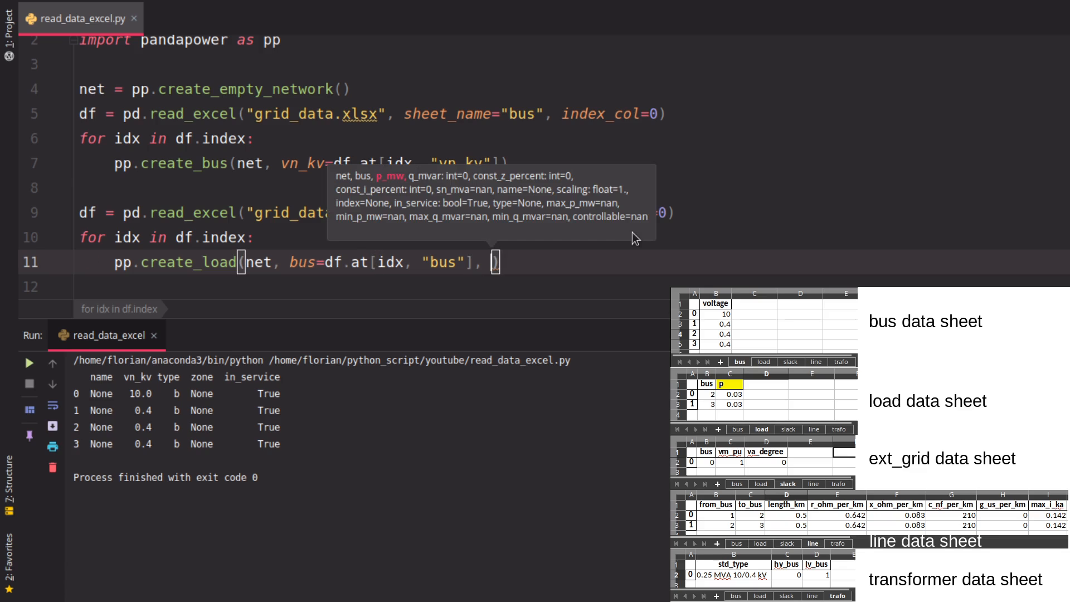
type("p_mw=")
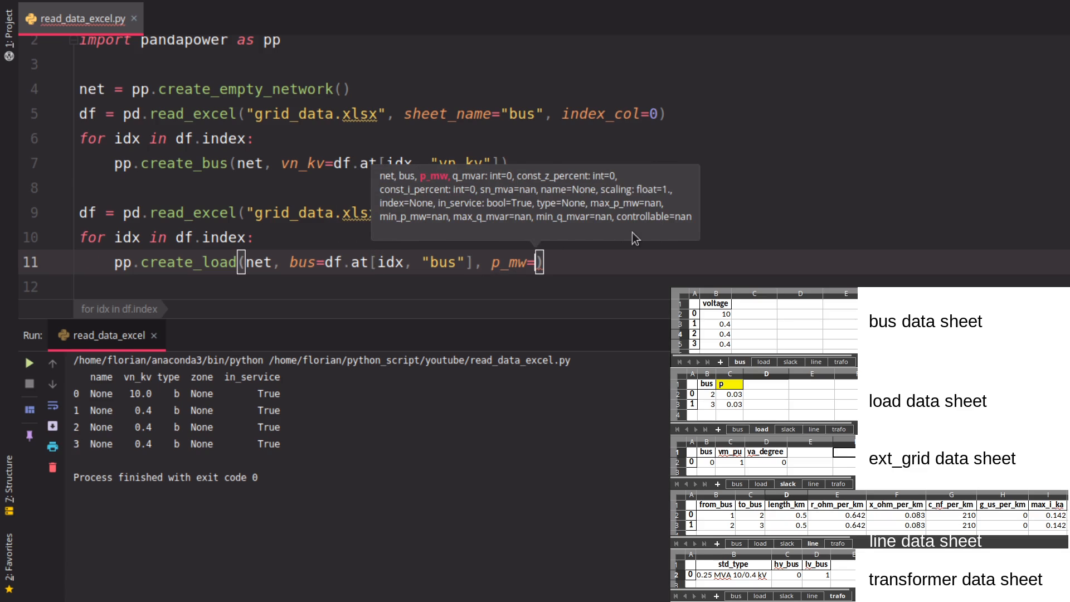
type("df.at[idx, \"p")
type("print")
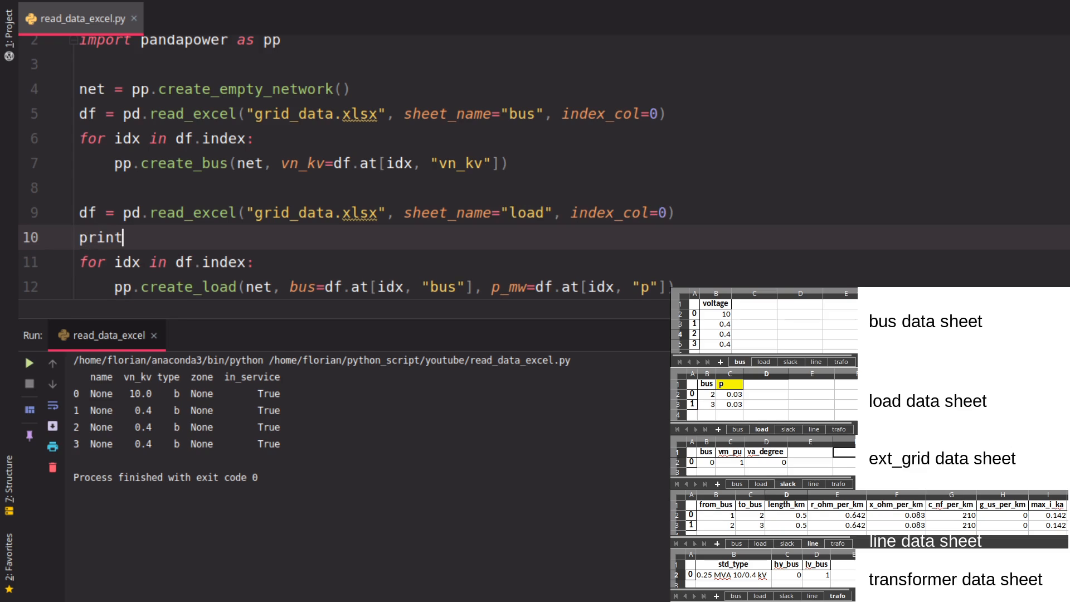
Temporarily print df.columns, then restore the loop and print net.load showing two 0.03 MW loads.
type("(df.columsn)")
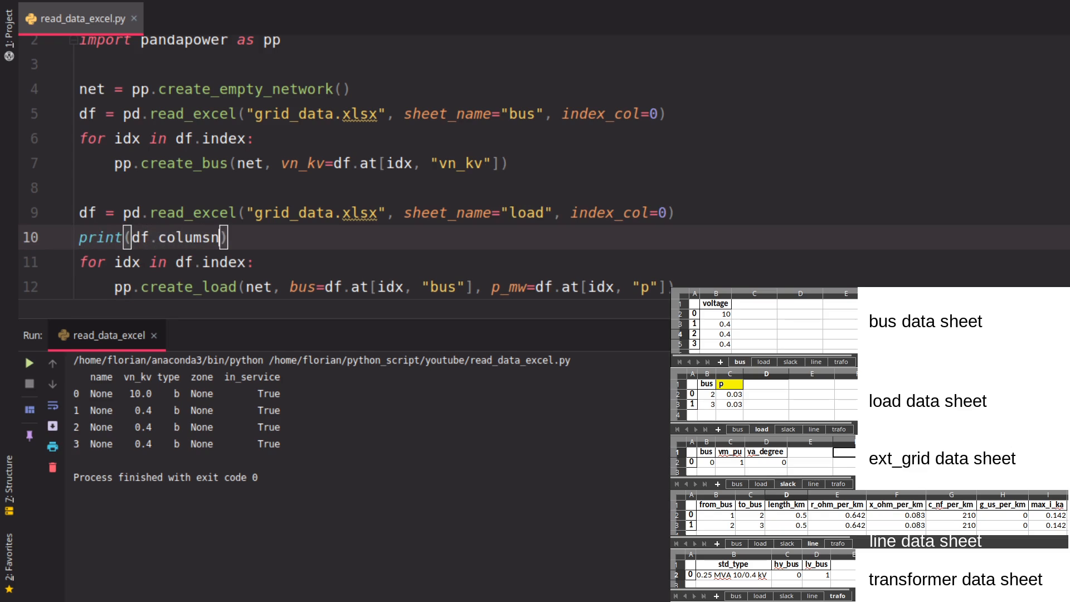
key("BackSpace")
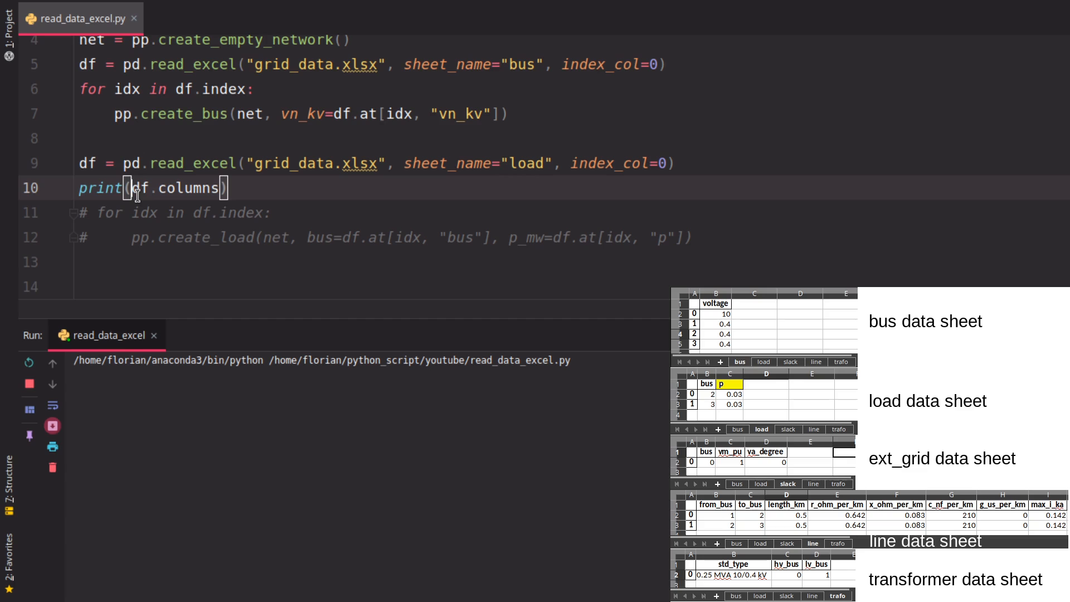
left_click(29, 361)
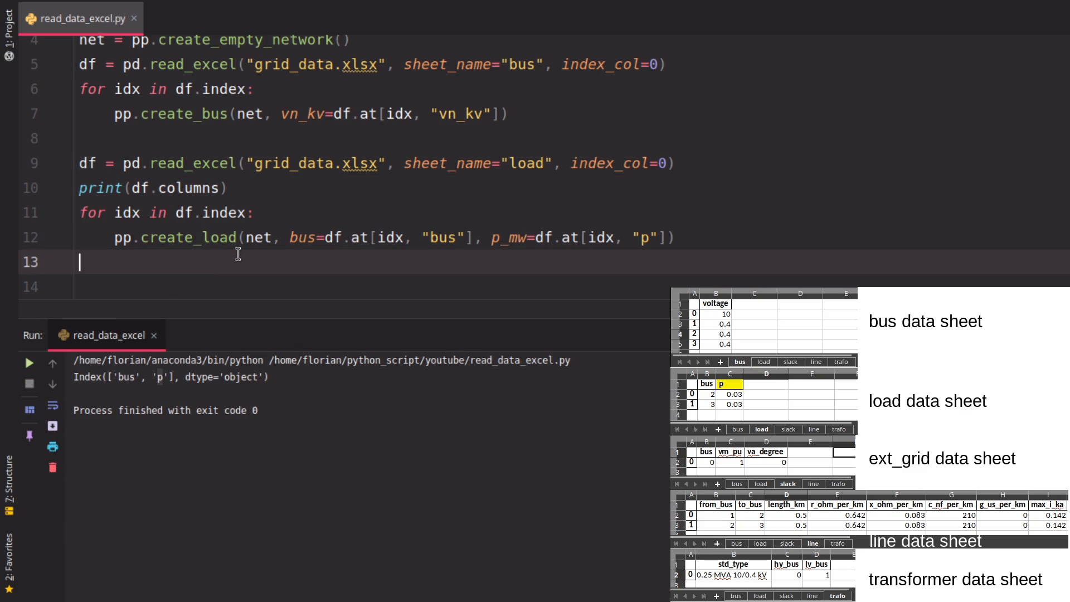
type("print(net.bu")
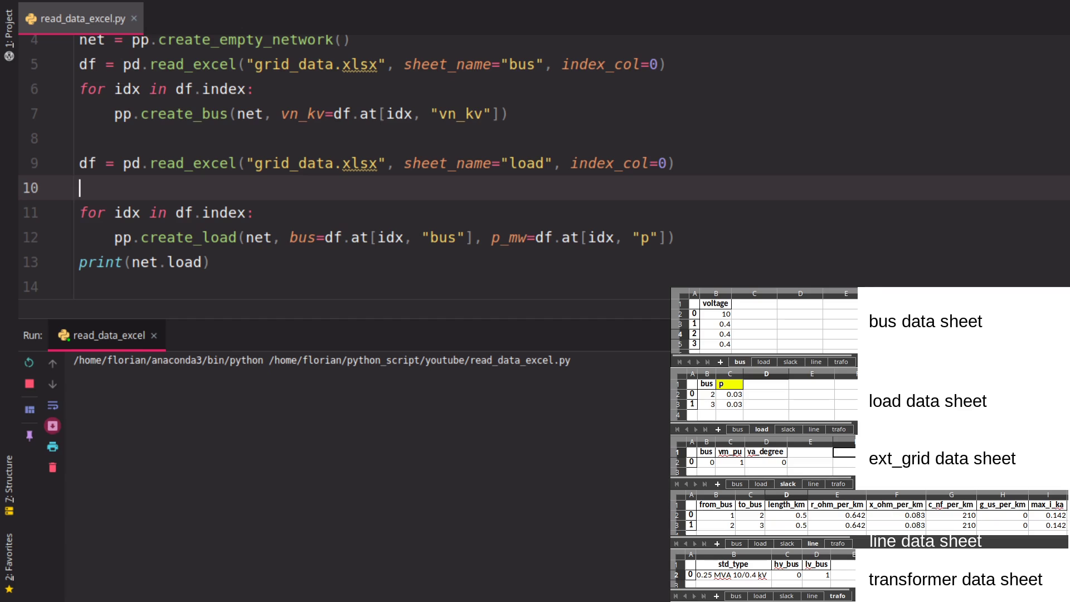
left_click(29, 363)
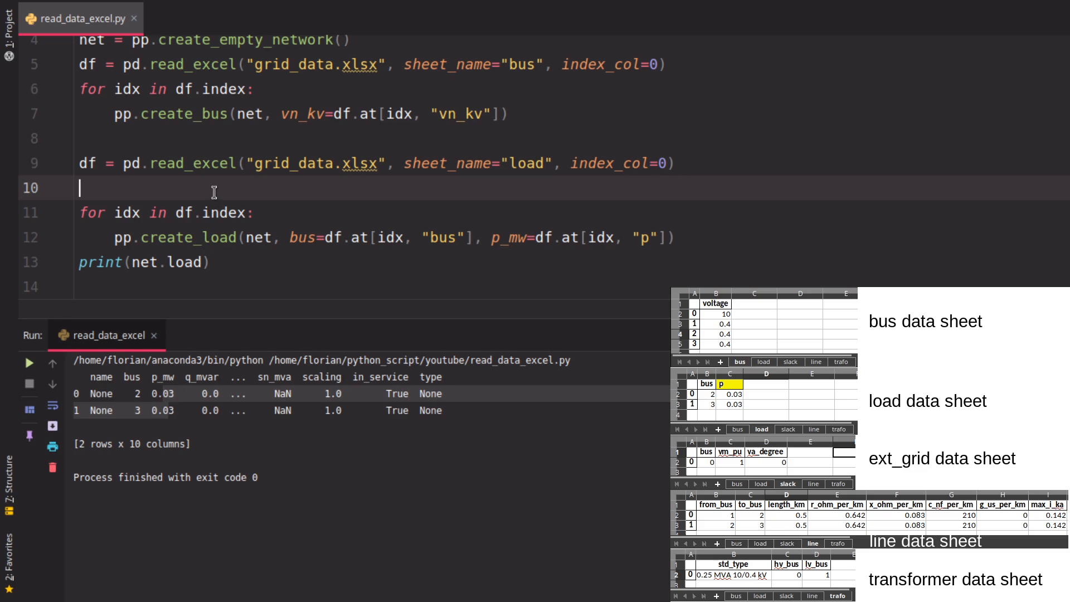
key("backspace")
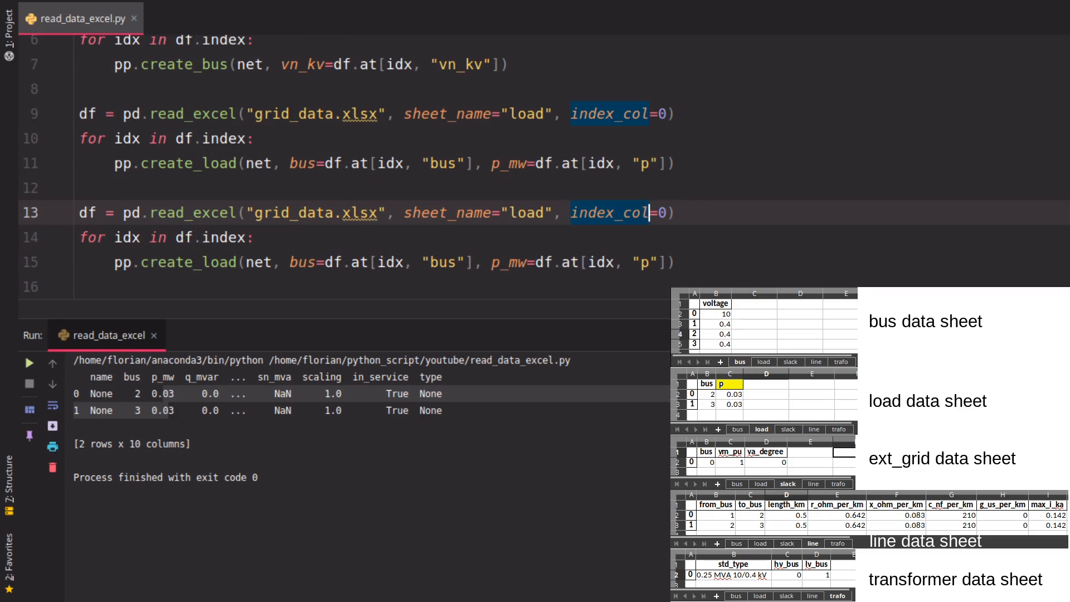
Read the slack sheet and start pp.create_ext_grid with bus=df.at[idx, "bus"].
type("slack")
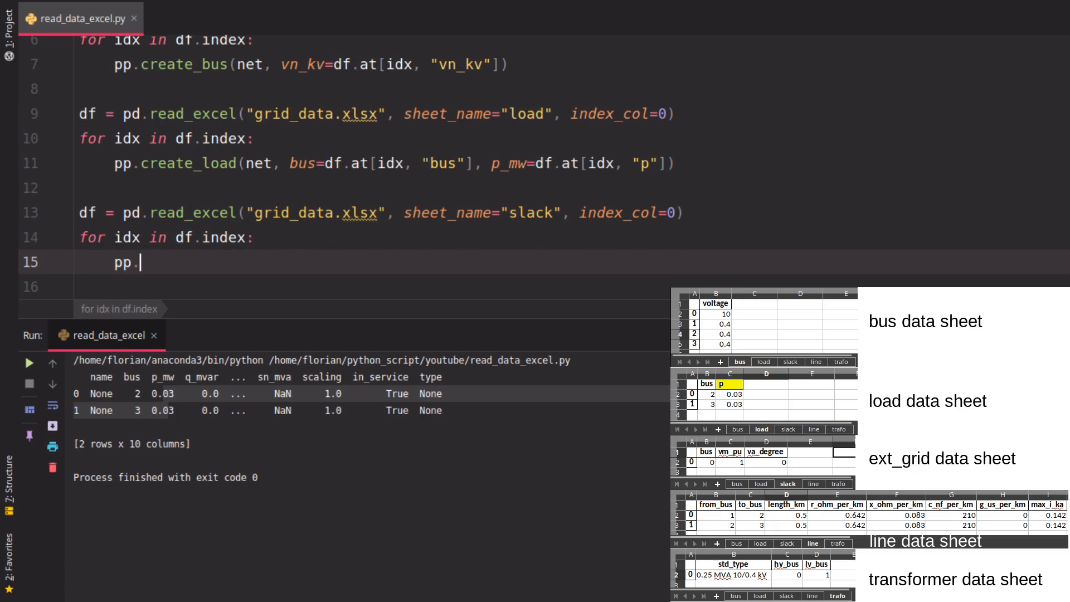
type("create_ext_grid(net,")
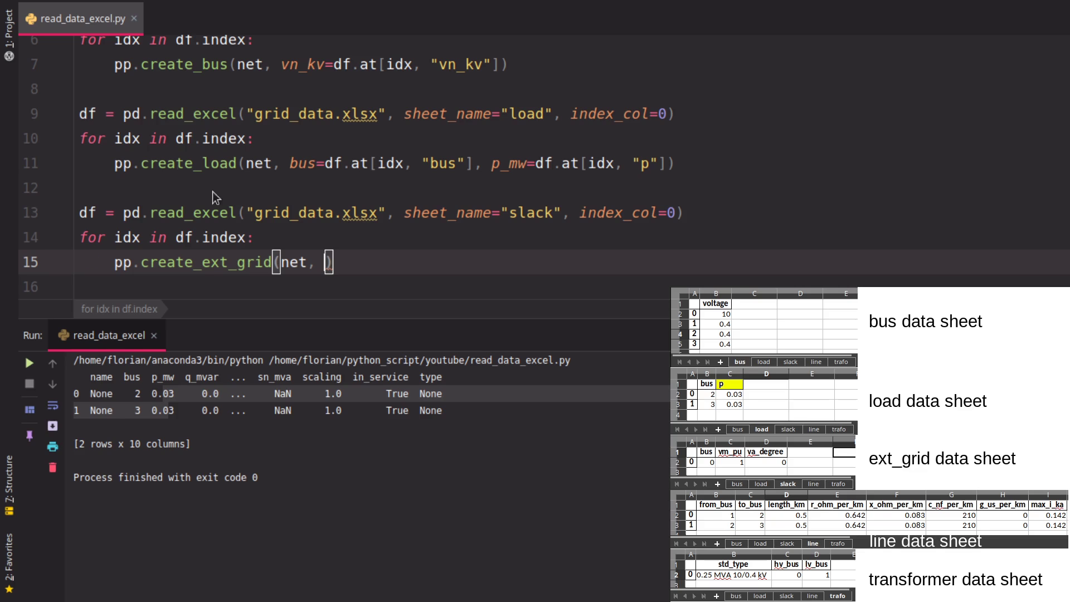
type("bus=")
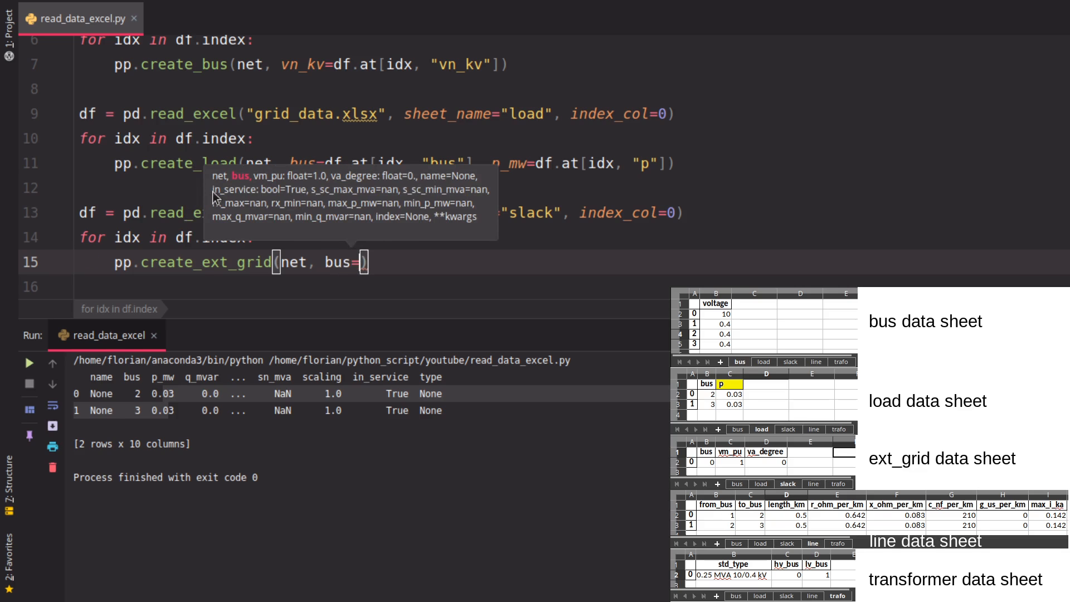
type("df.at[idx, \"bu")
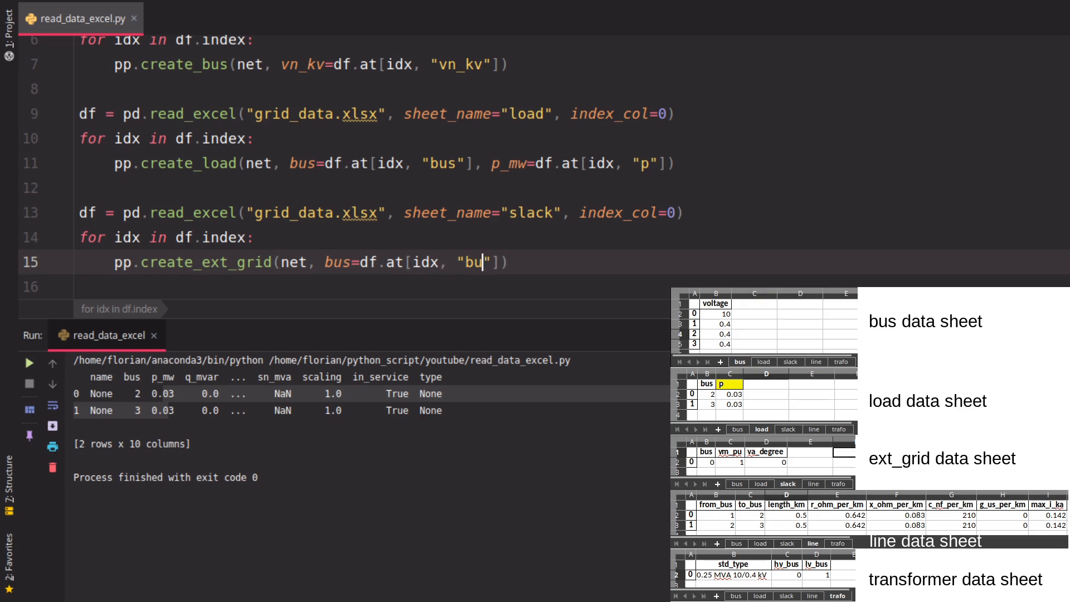
type("s],")
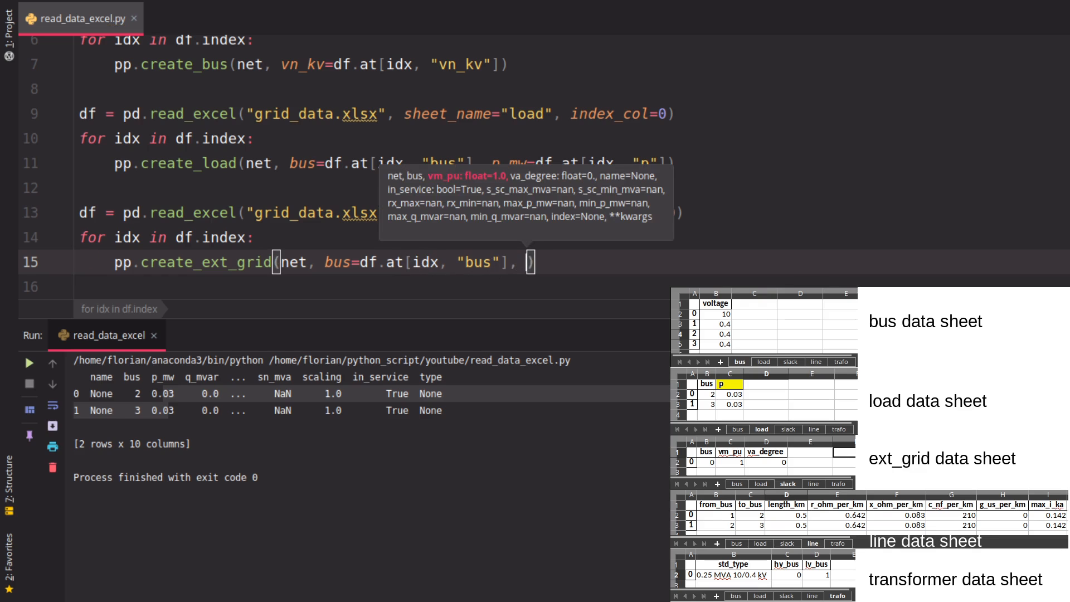
Add vm_pu and va_degree arguments from the row's columns and finish the external grid call.
type("vm_pu=")
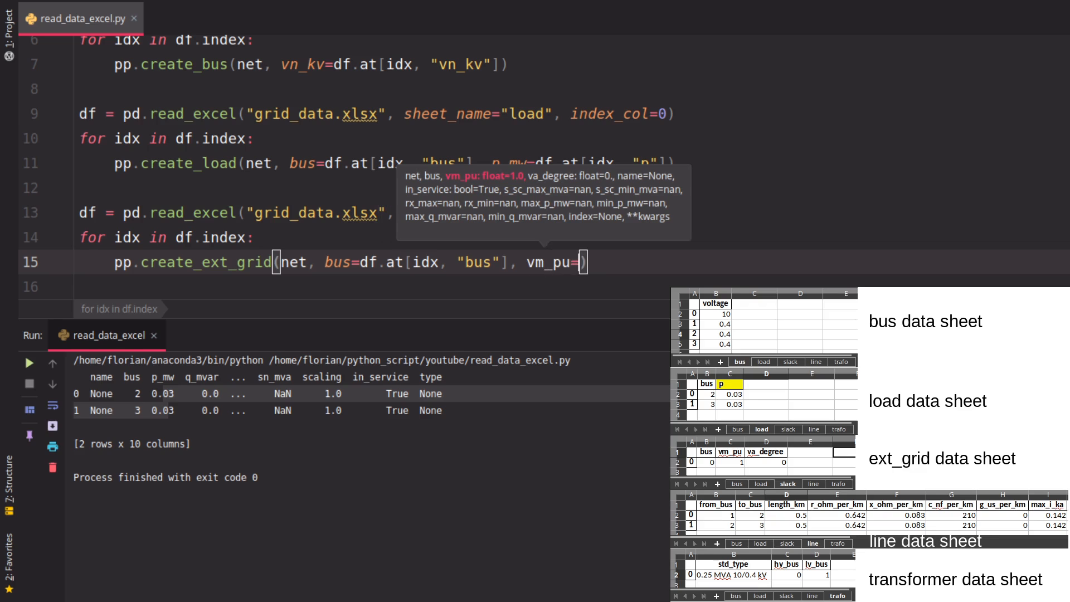
type("df.at[idx,m]")
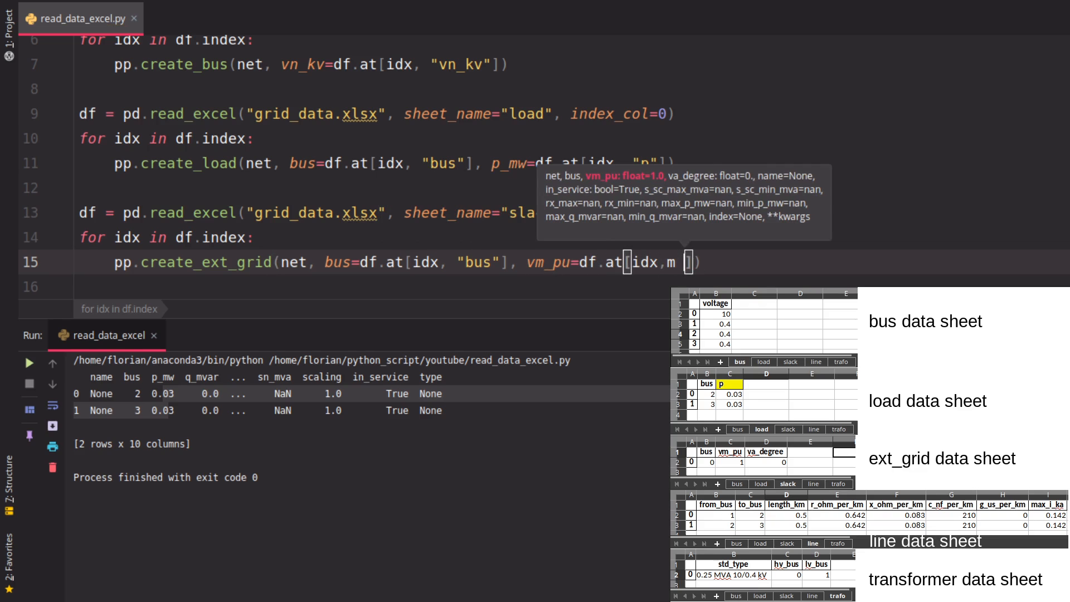
type("vm_pu\"")
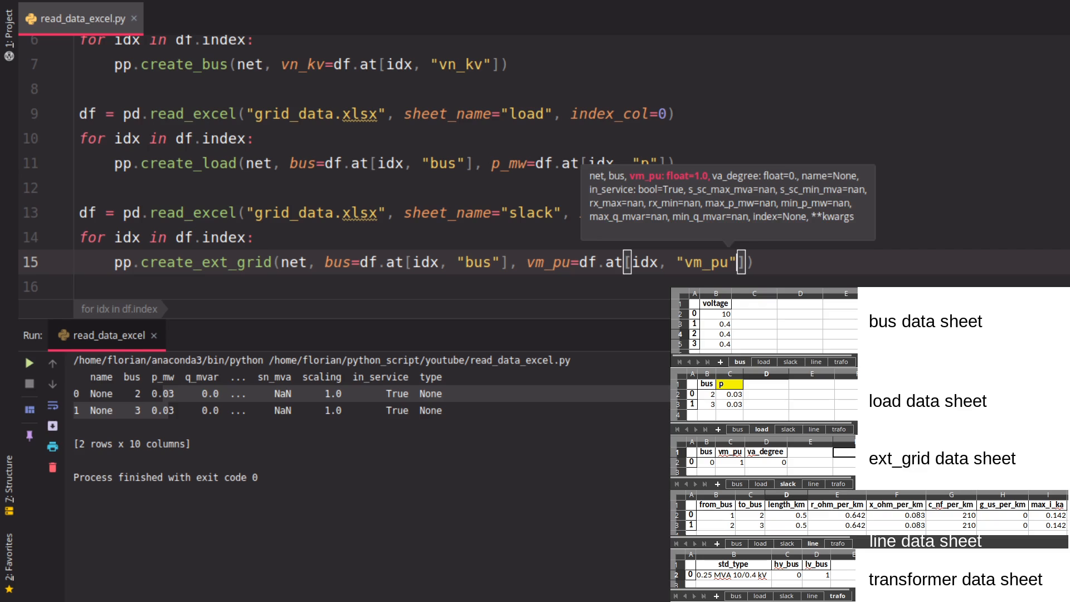
type(", v")
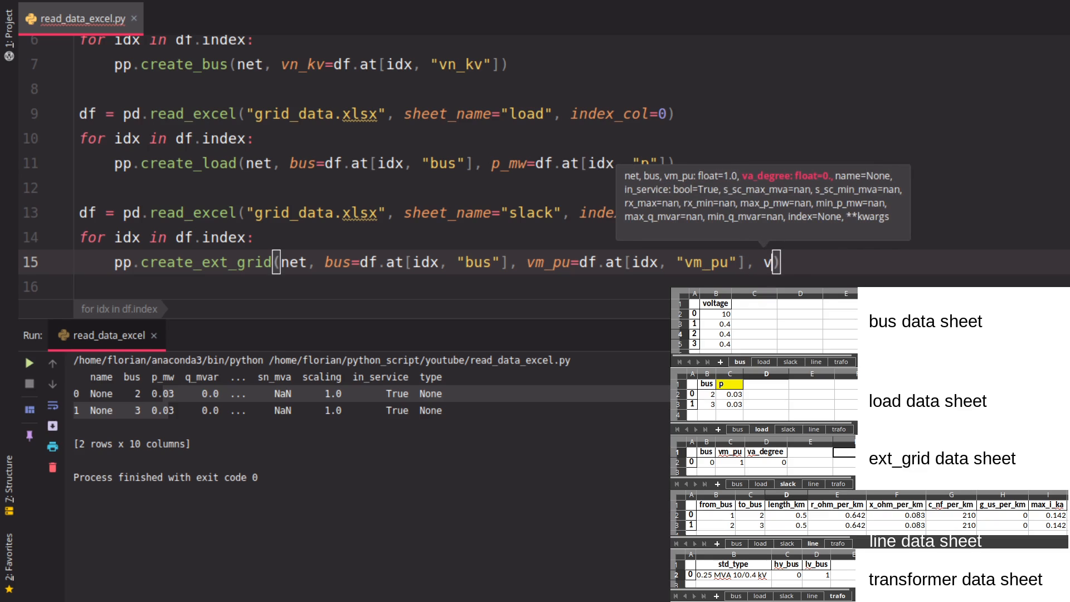
type("a_degree=")
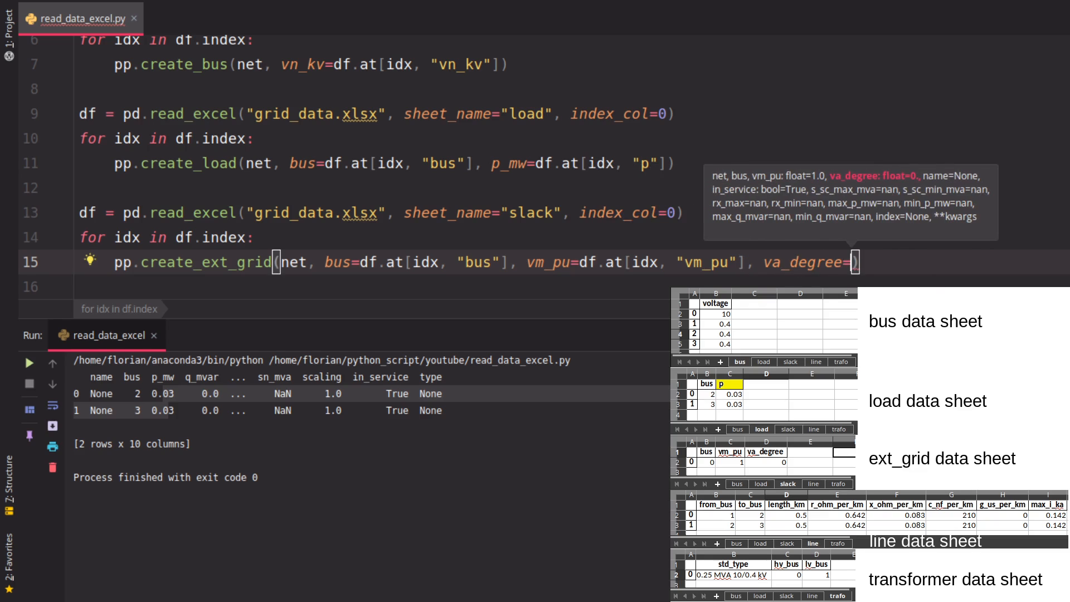
type("df.at[idx, \"va_degree\"")
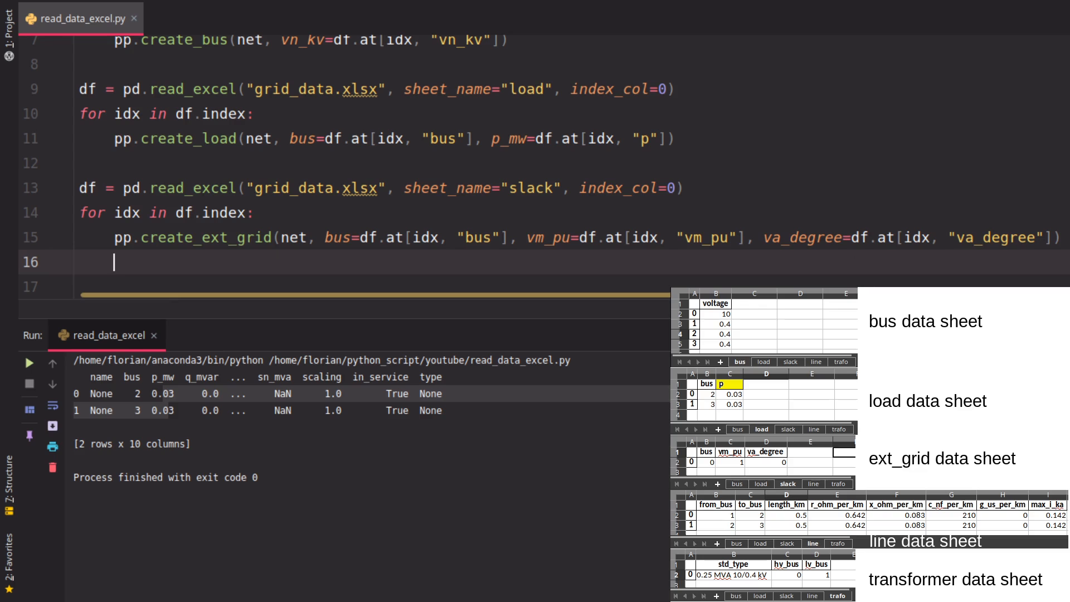
key("Return")
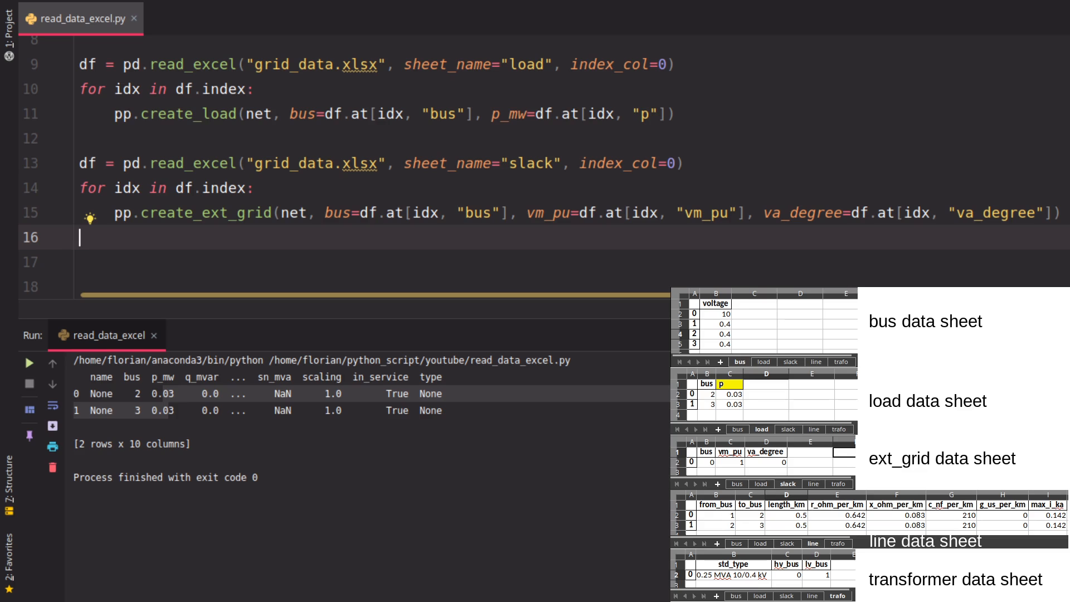
left_click(683, 162)
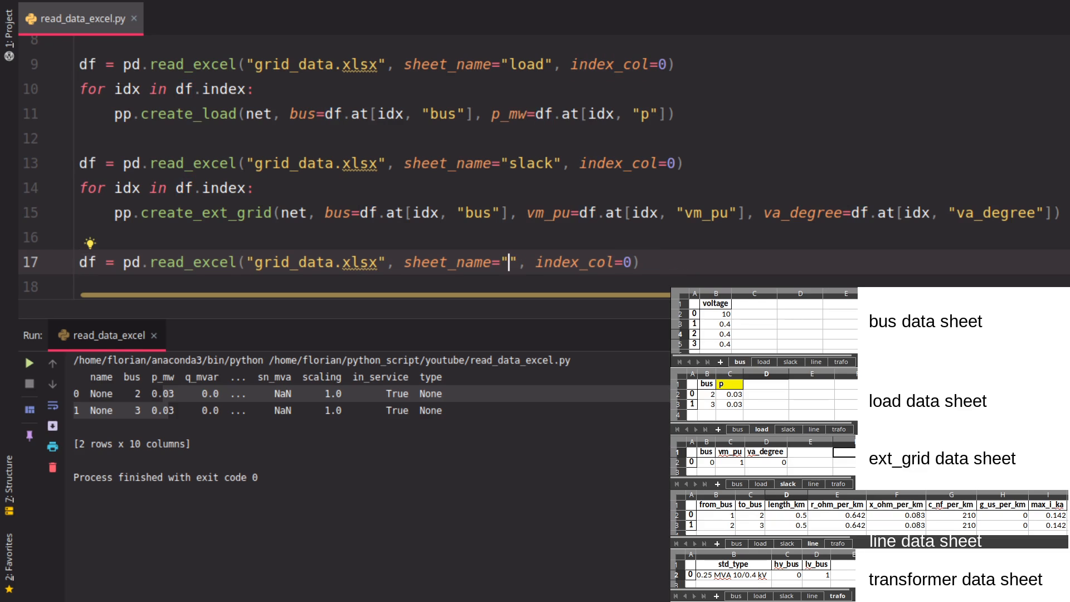
Read the line sheet, print df and run to show the two lines between buses 1–2 and 2–3.
type("line")
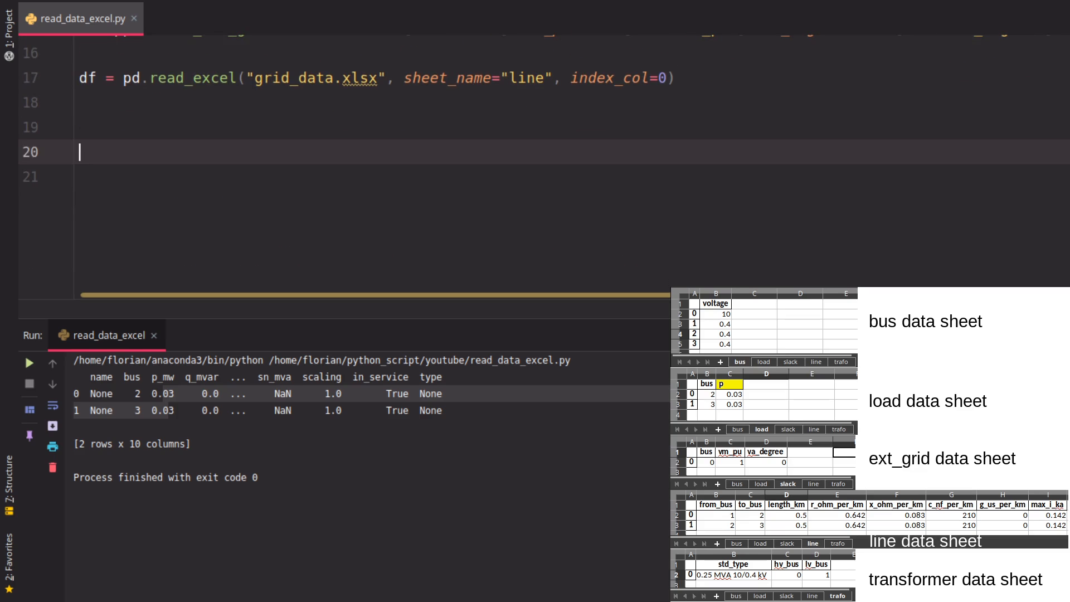
type("print(df)")
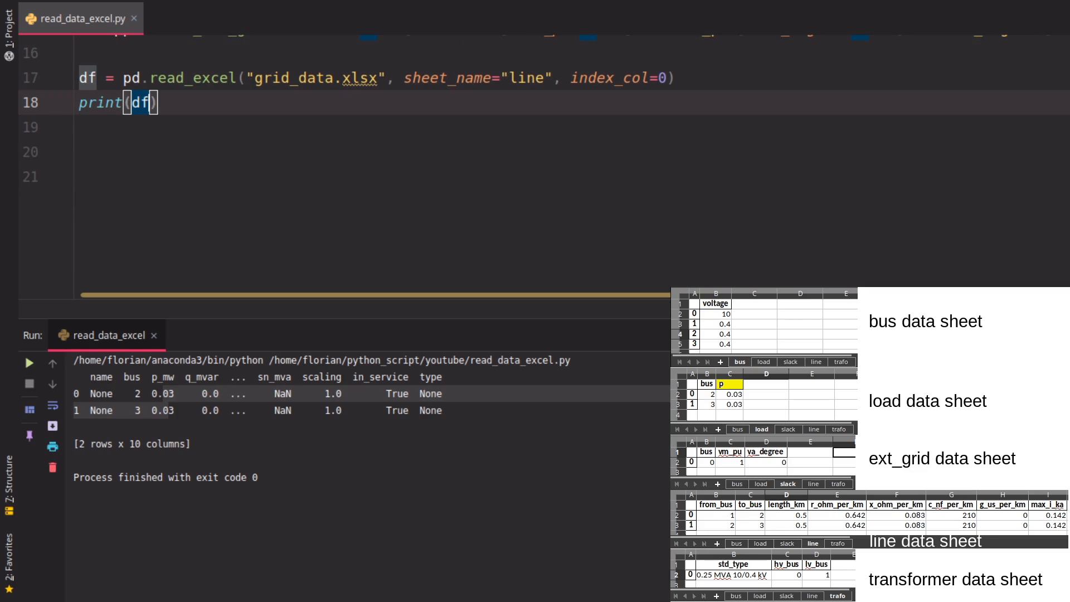
left_click(29, 362)
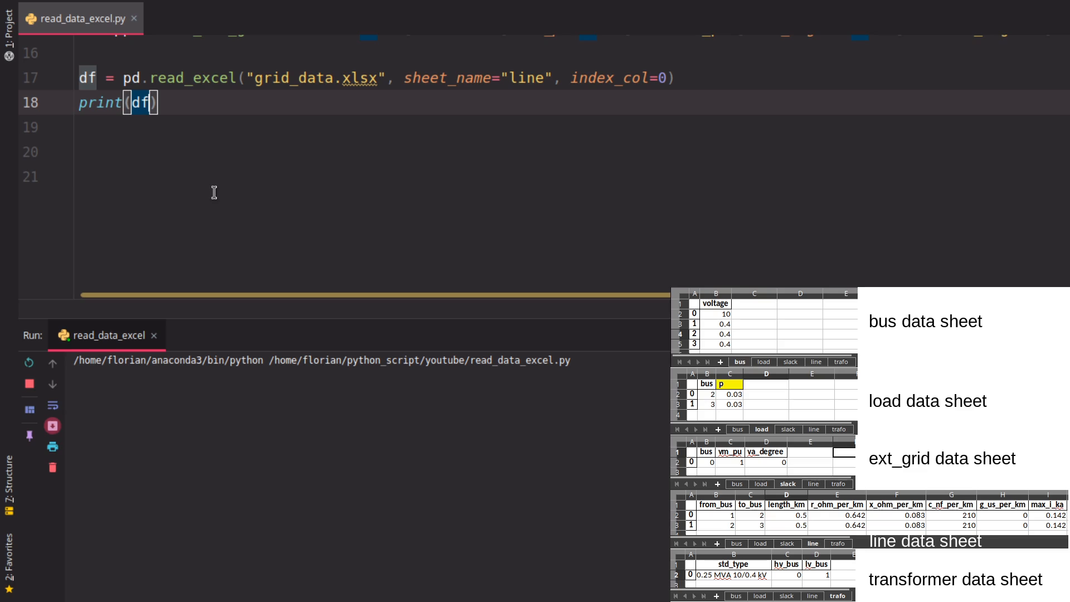
left_click(29, 361)
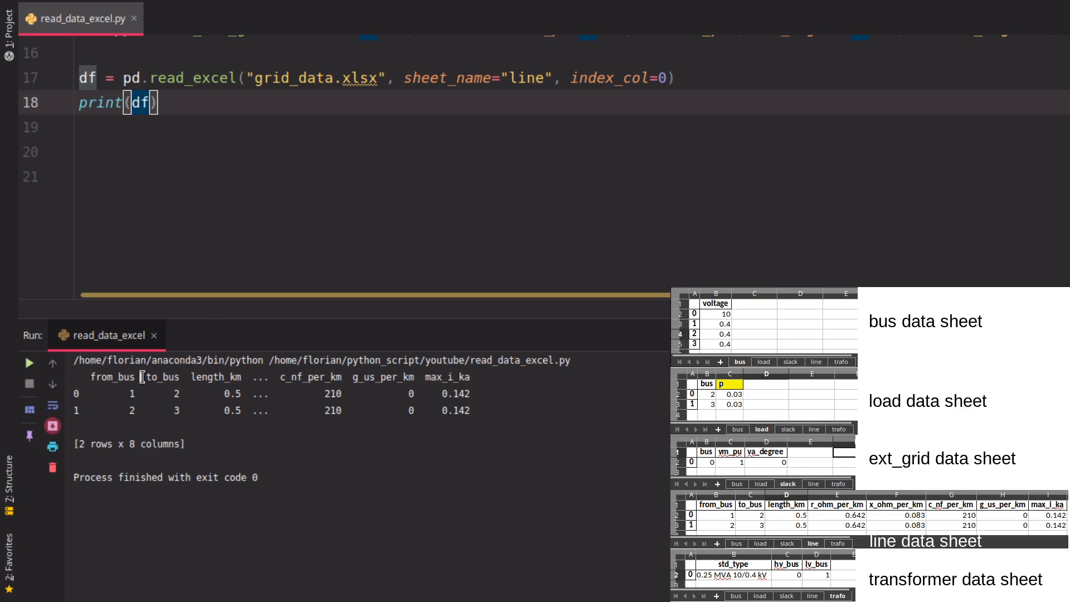
mouse_move(387, 383)
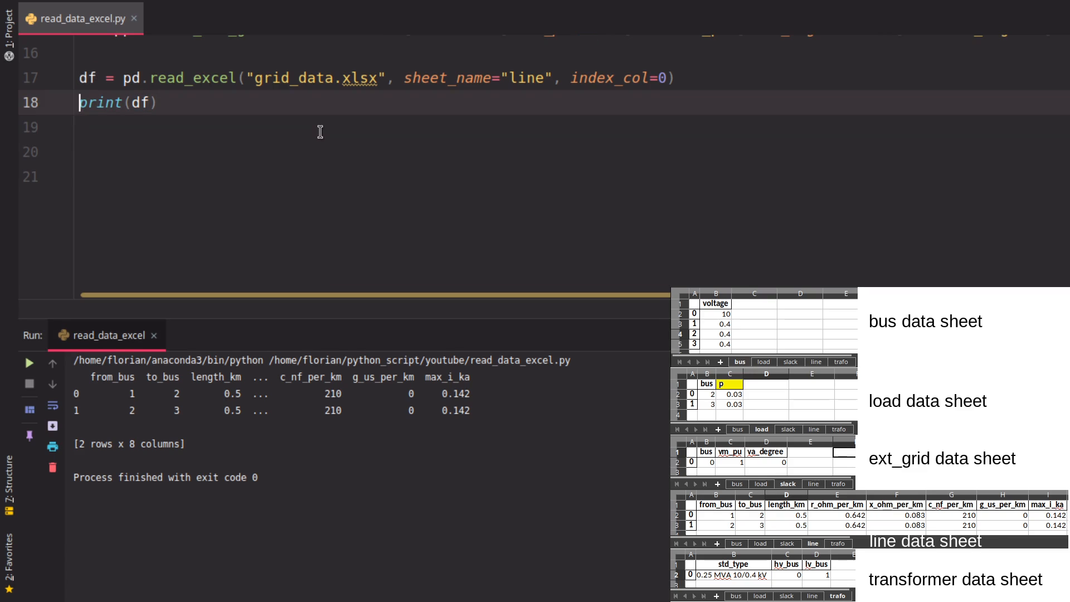
Loop over the line sheet rows calling pp.create_line(net, ...) by unpacking each row's values.
type("pp.crea")
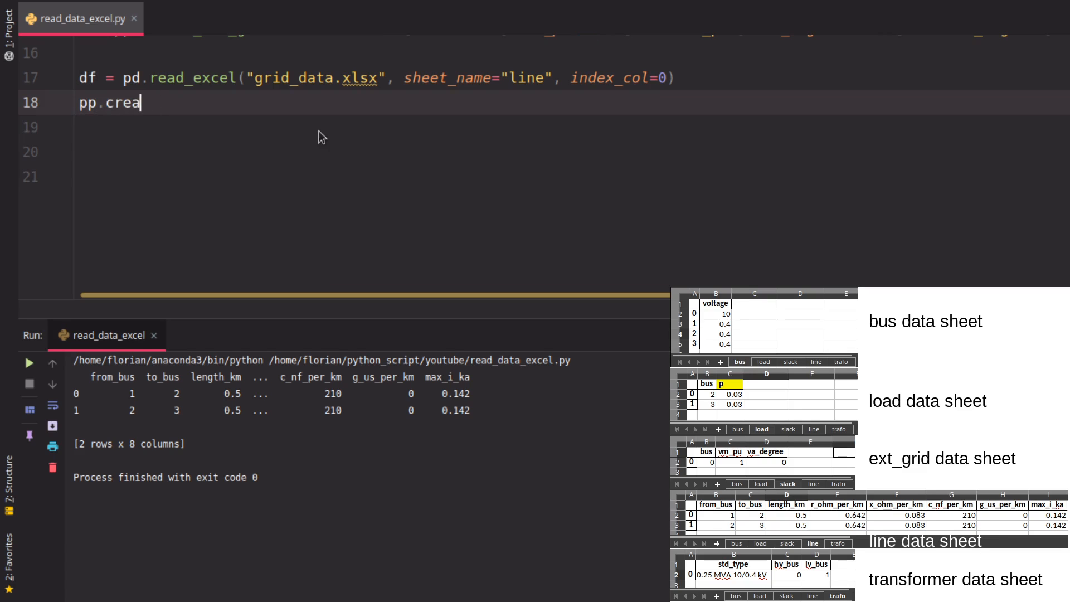
type("for_id")
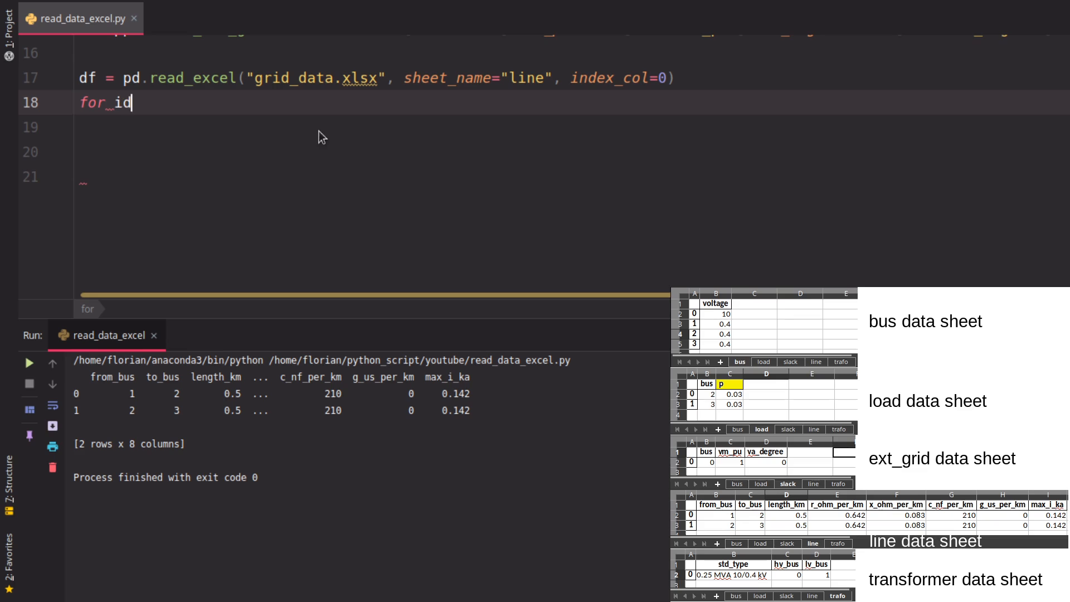
type("x in df.index:")
left_click(371, 127)
type("pp.cr")
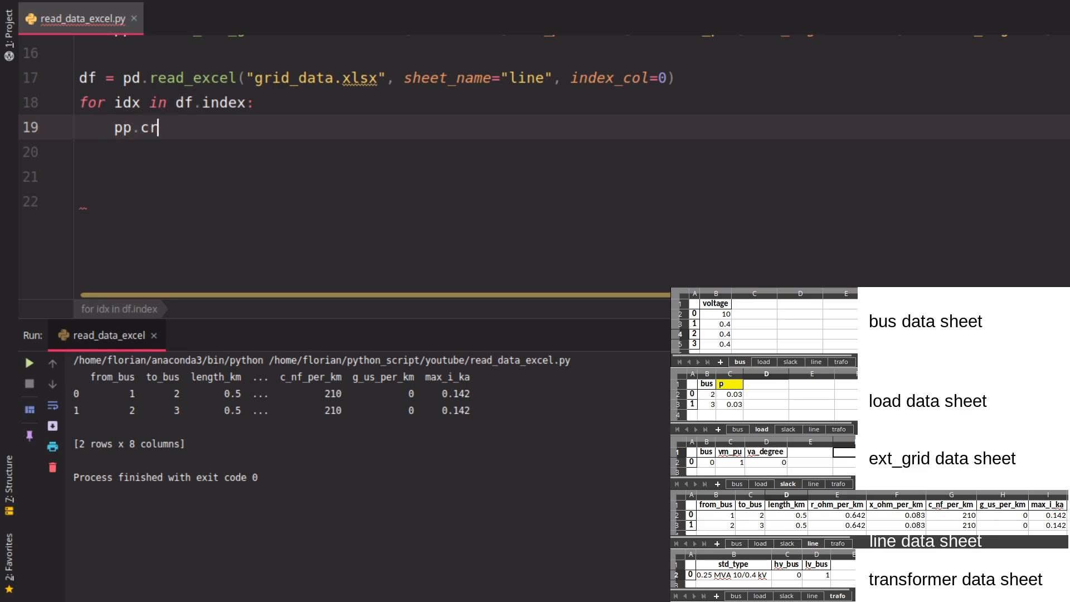
type("eate_line_from_parameters(")
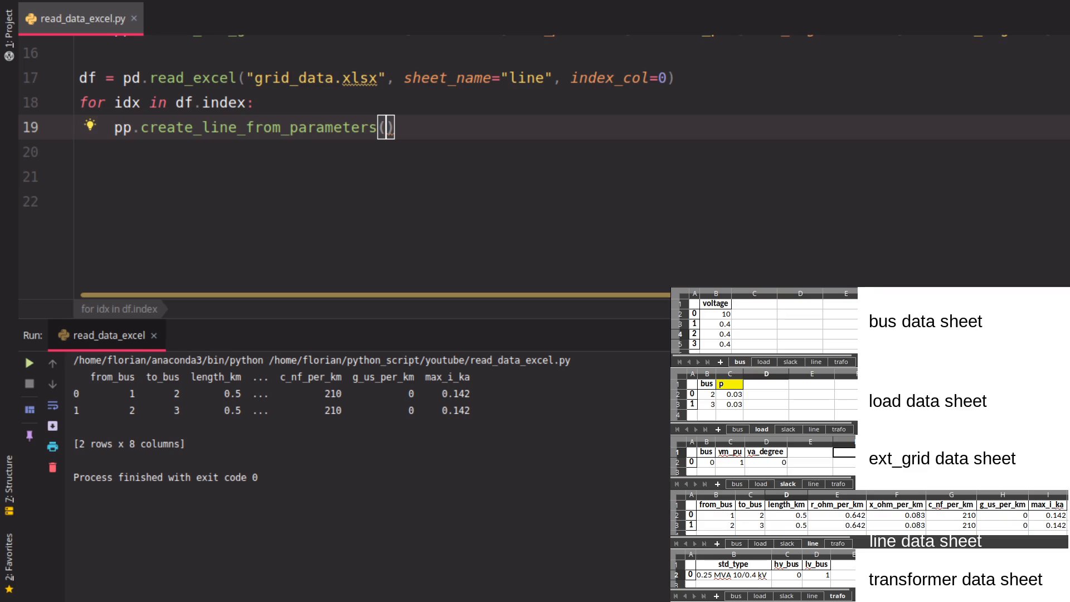
left_click(387, 127)
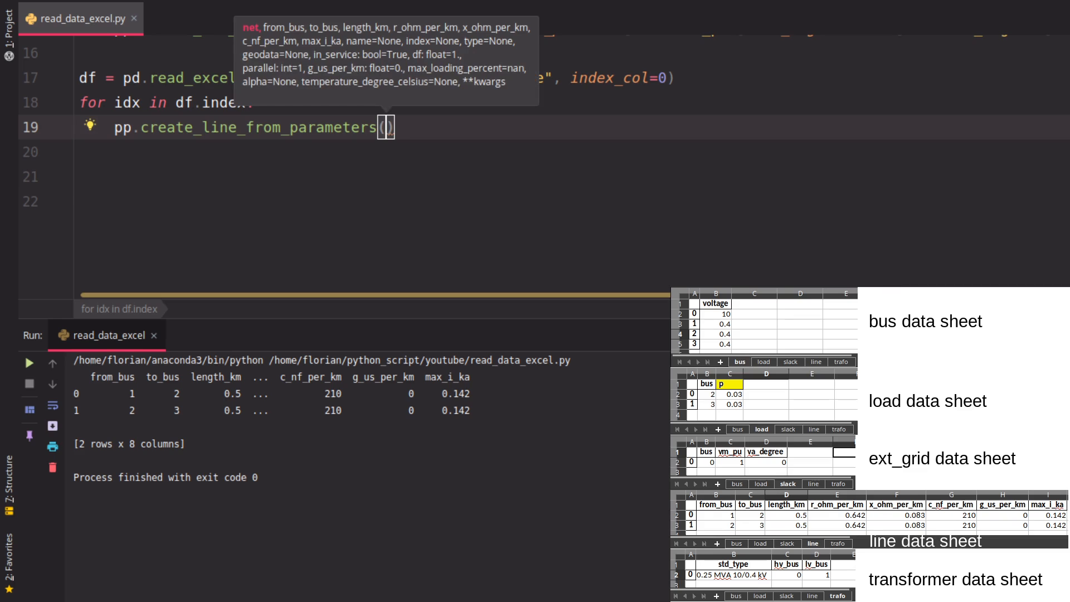
type("net")
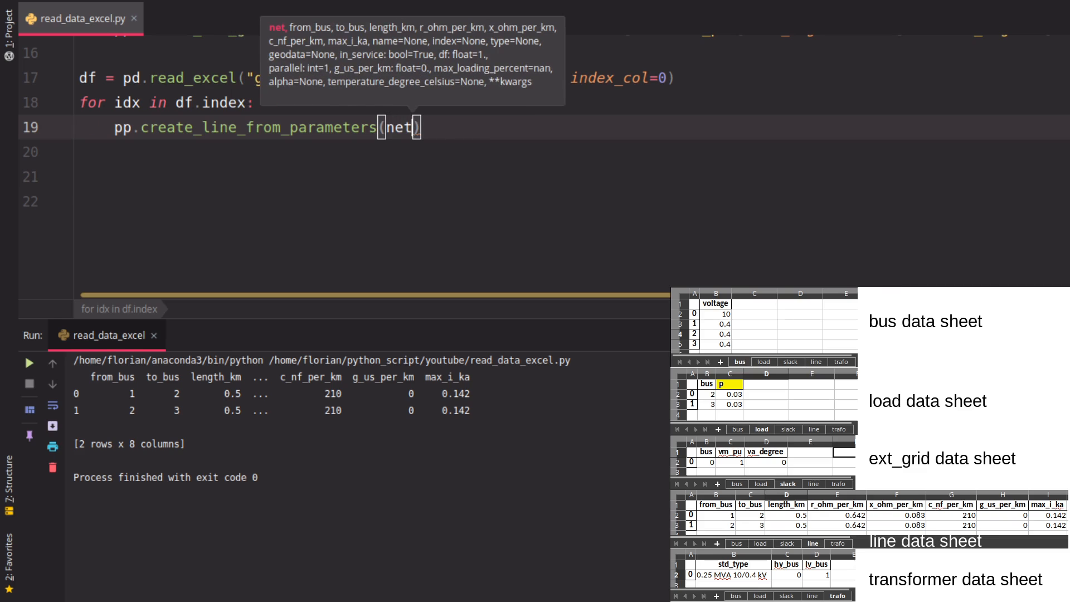
type(", from")
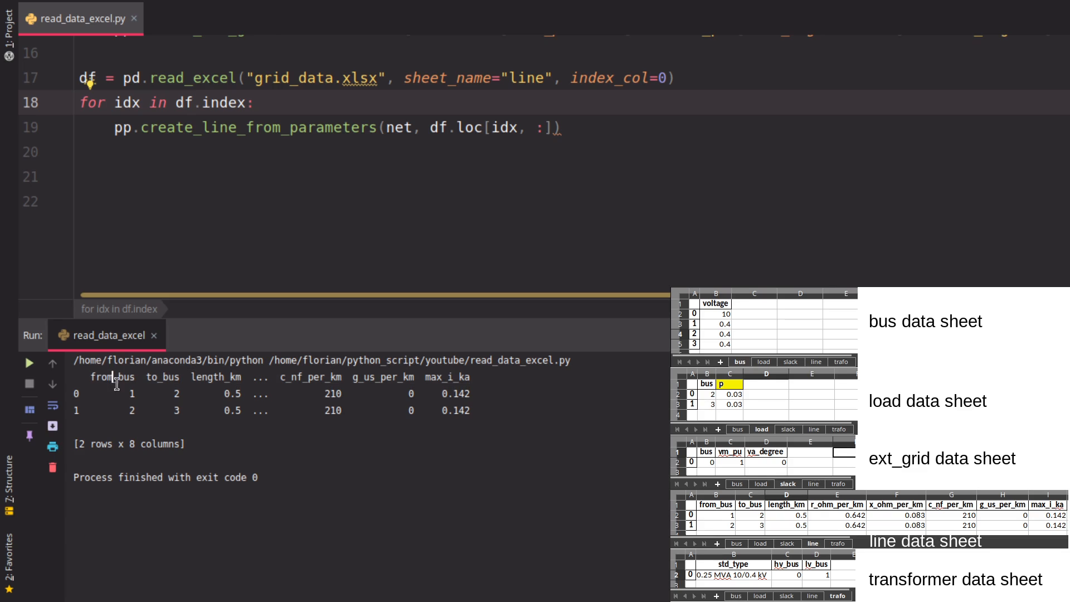
mouse_move(464, 131)
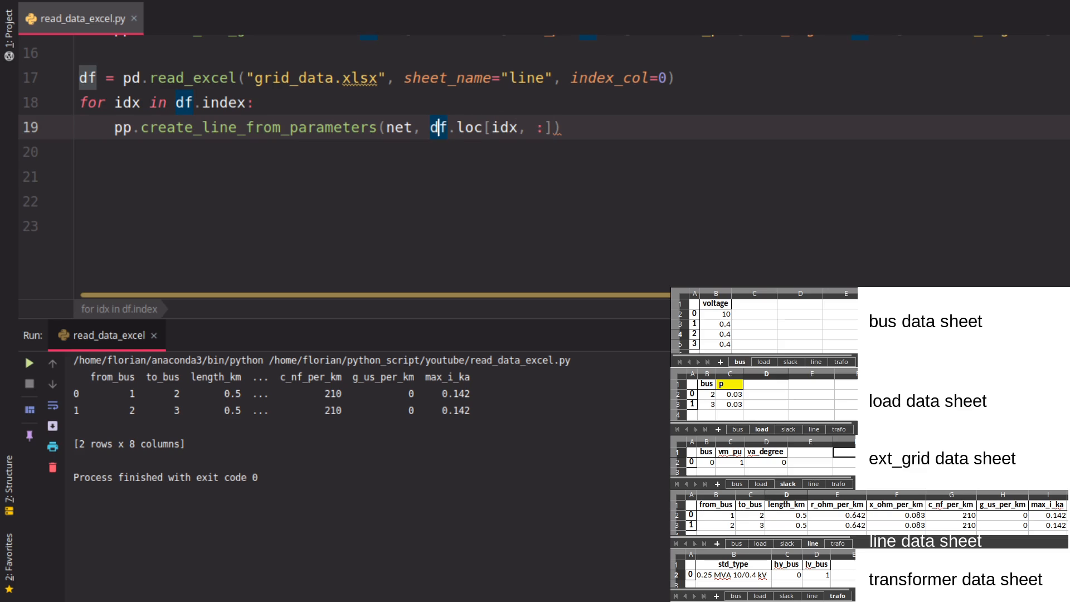
type("*")
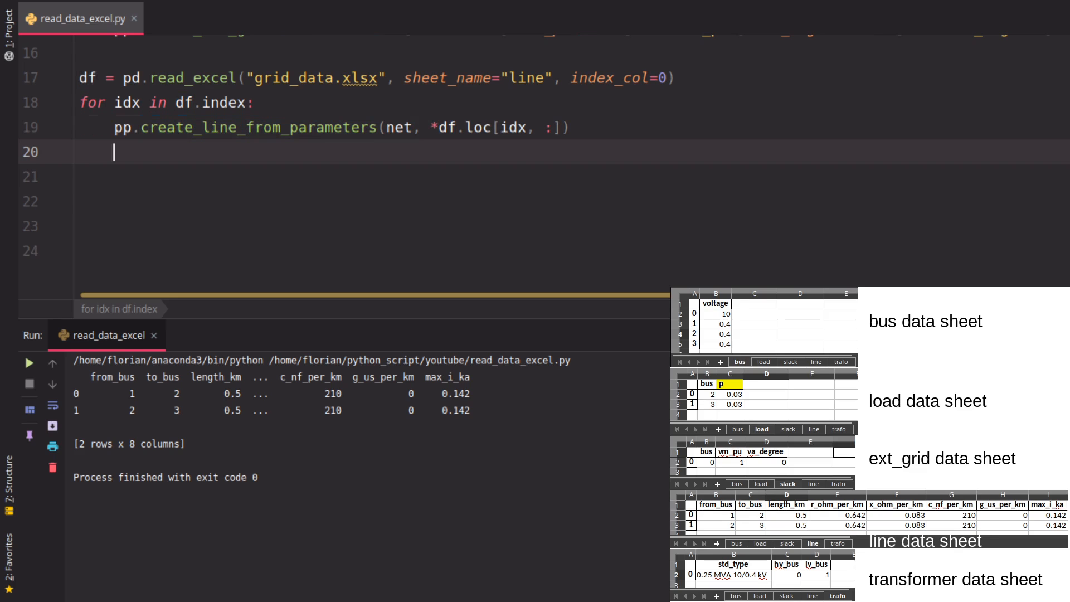
Print net.line after the line-creation loop.
type("print()")
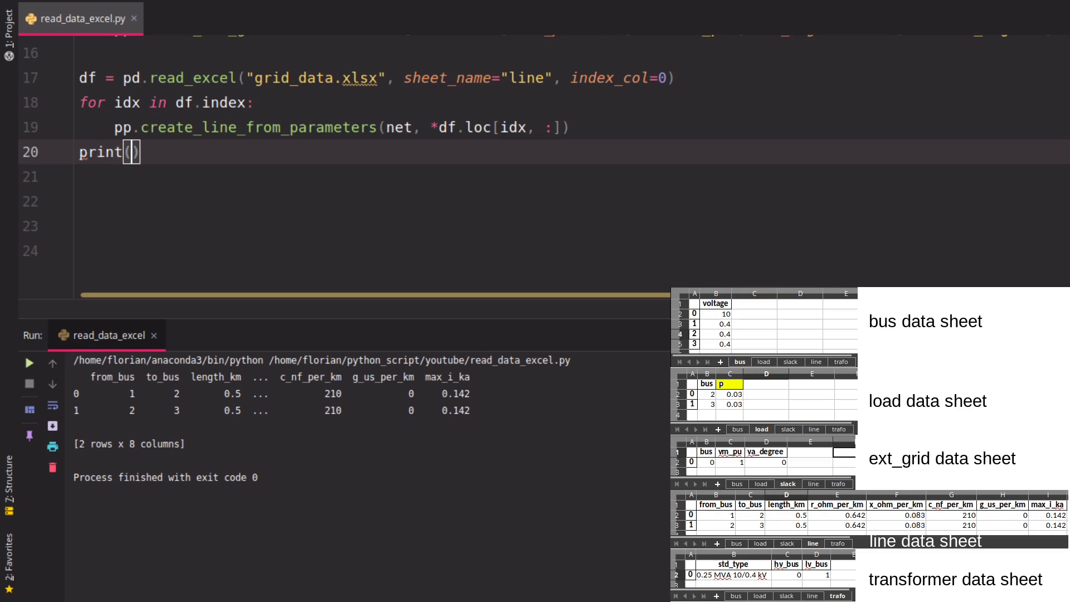
type("net.line")
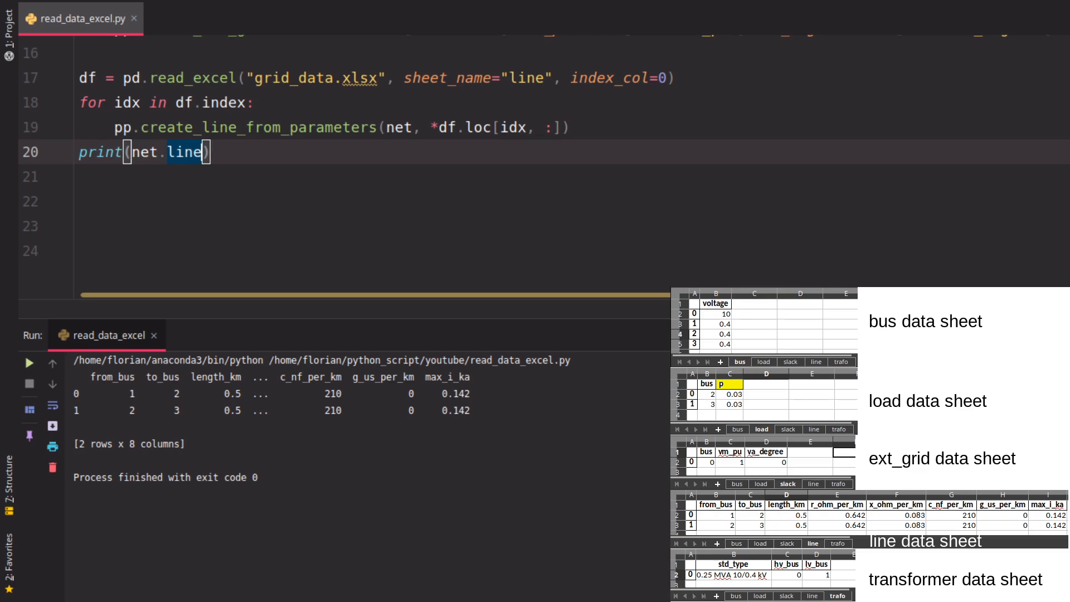
Run read_data_excel.py to see net.line's two lines, then delete the print(net.line) line.
left_click(29, 363)
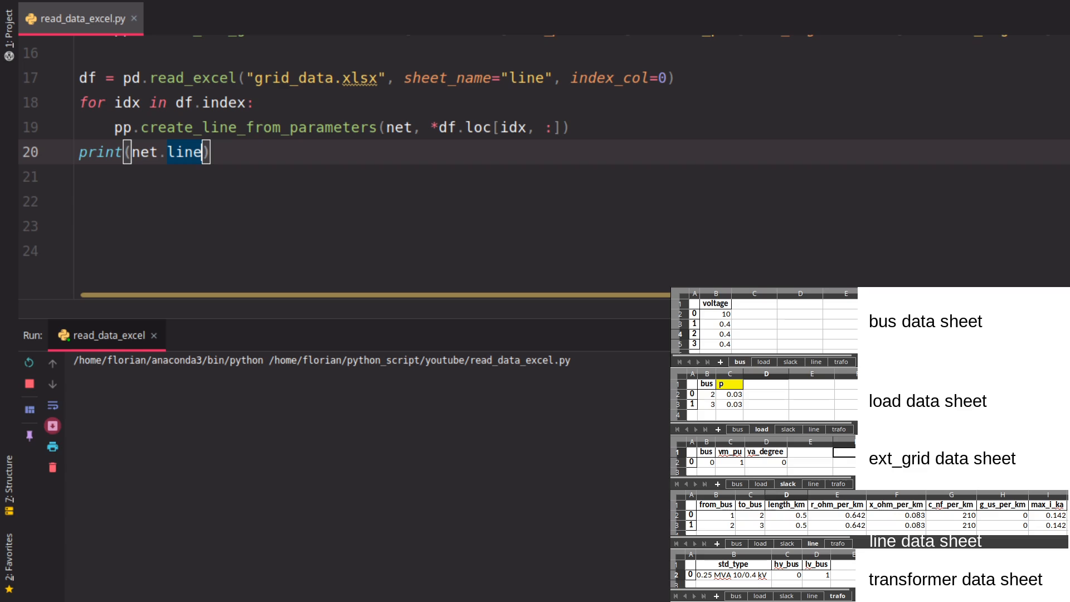
left_click(29, 361)
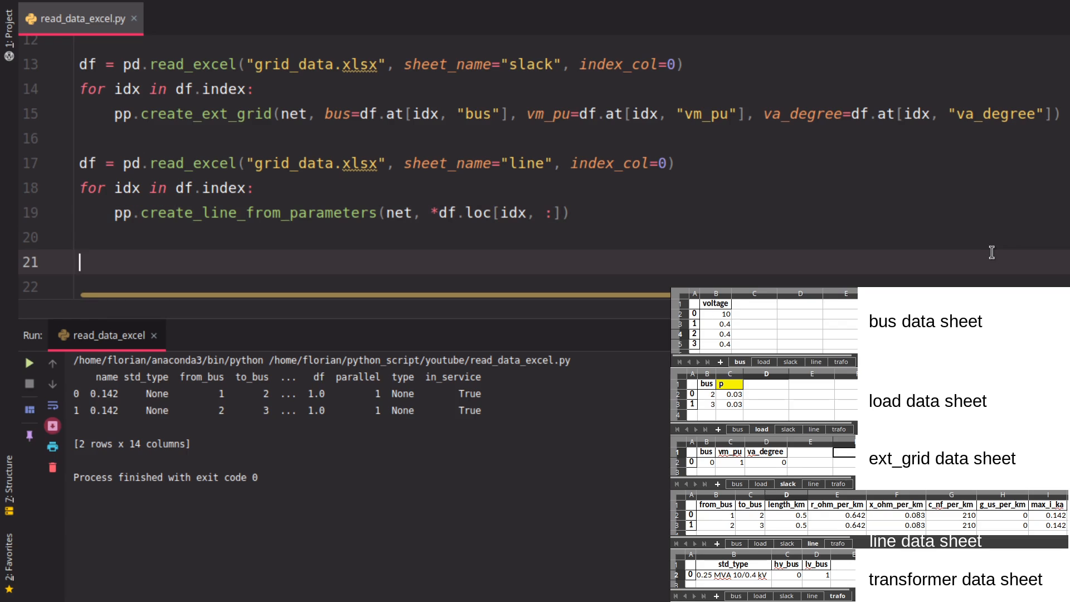
Add a trafo-sheet loop calling pp.create_transformer(net, *df.loc[idx, :]) for each row and run it.
left_click(87, 163)
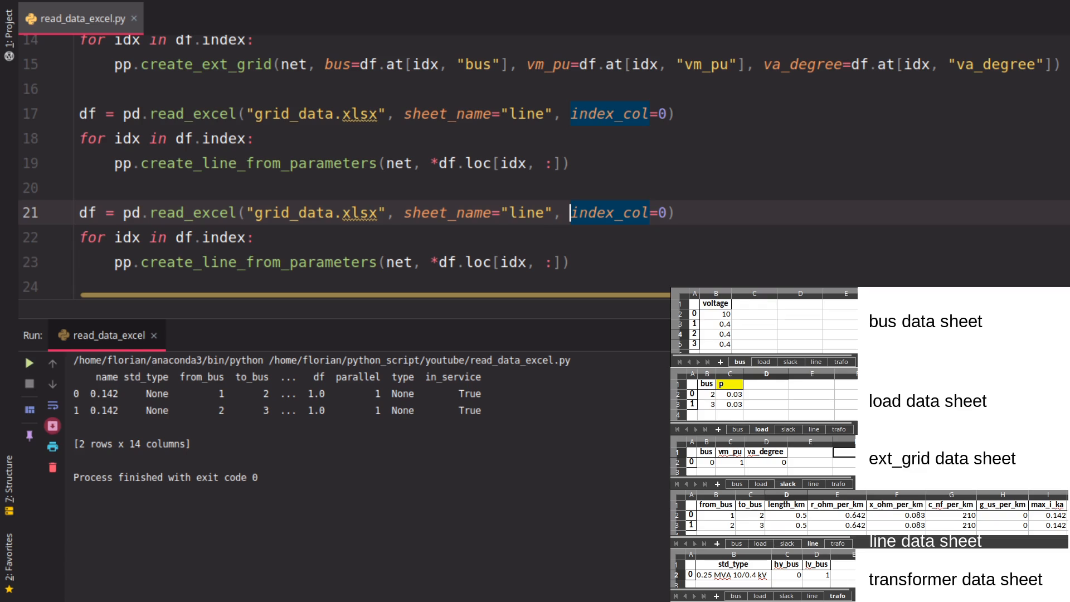
type("trafo")
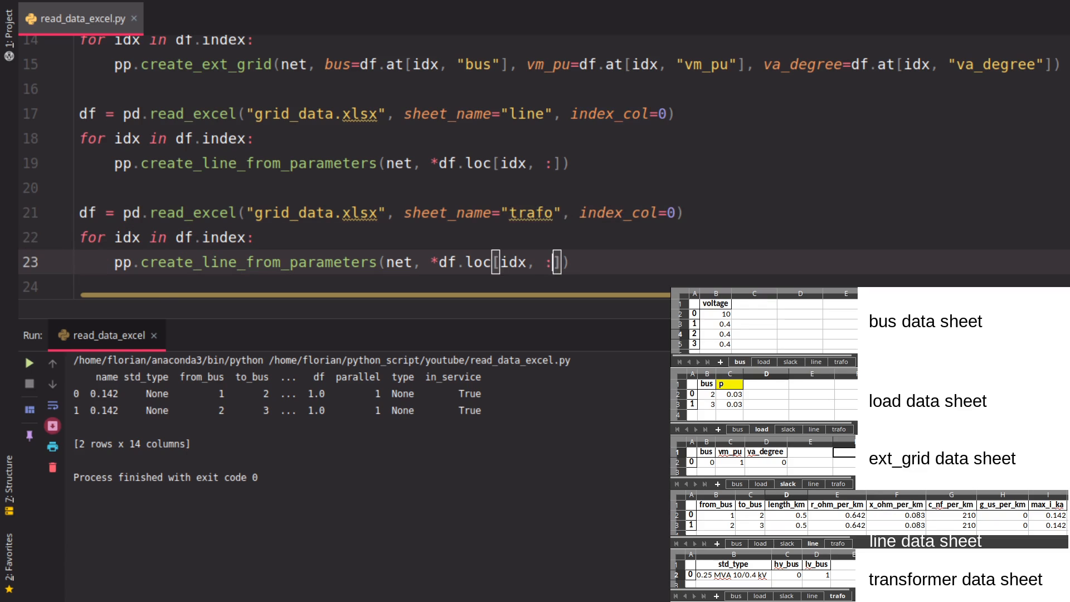
key("Backspace")
type("pp.create_transformer(")
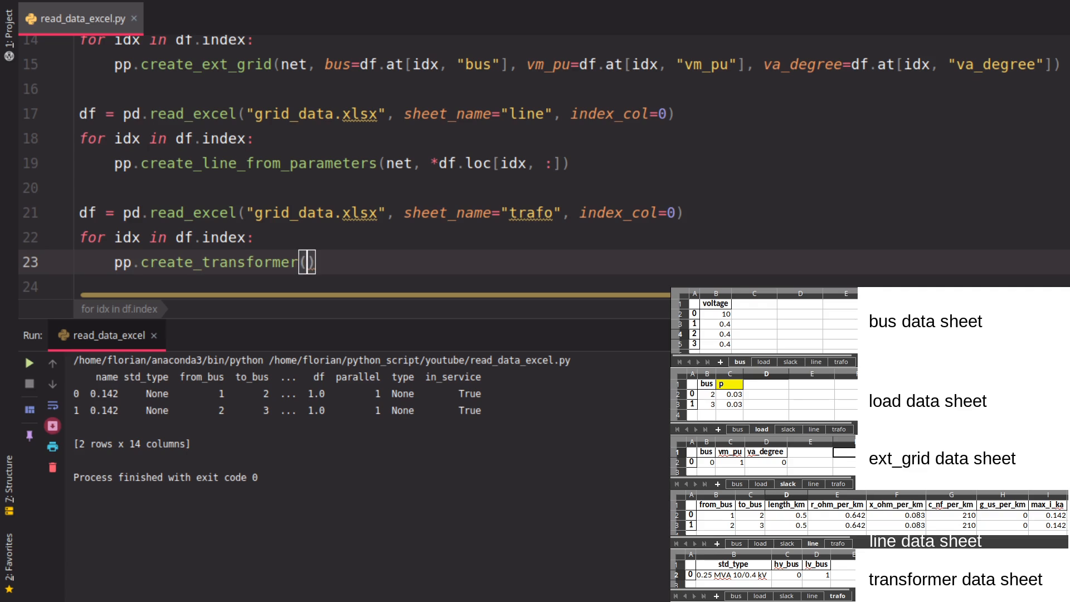
type("_s")
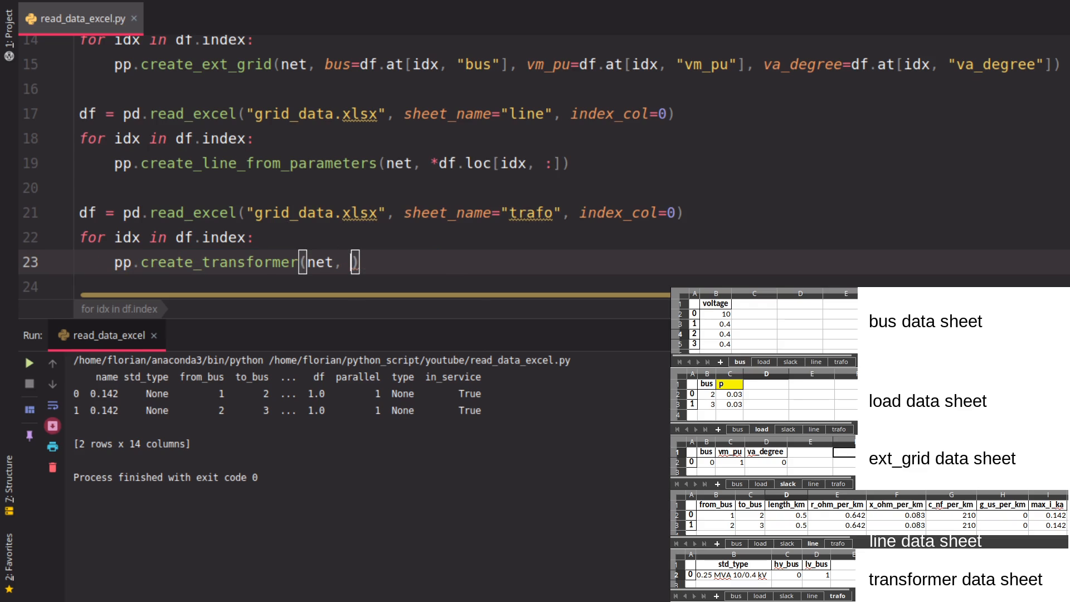
type("h")
type("*df.loc[")
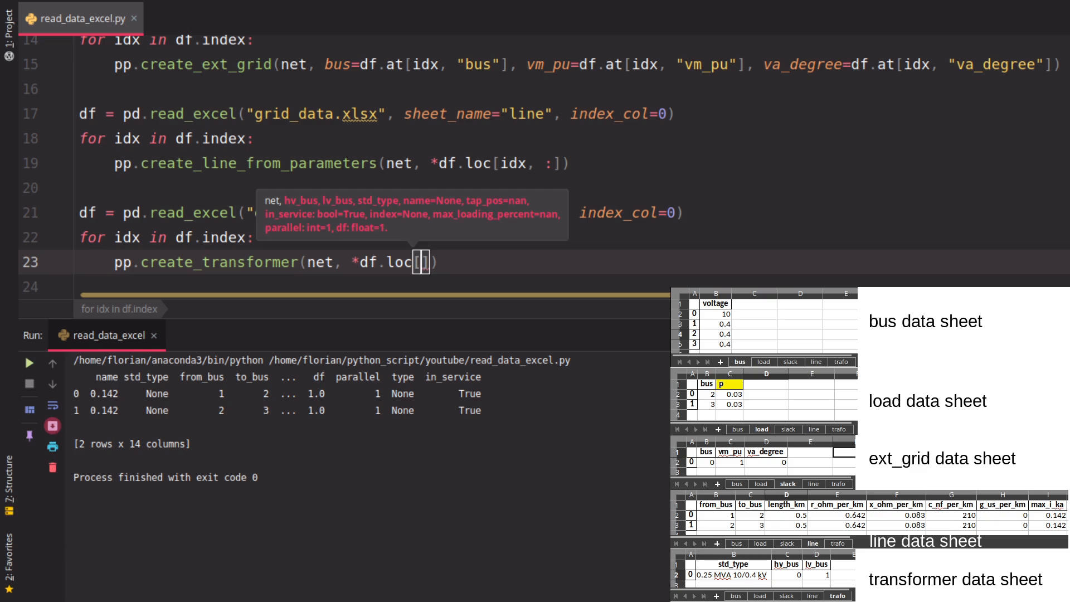
type("idx, :")
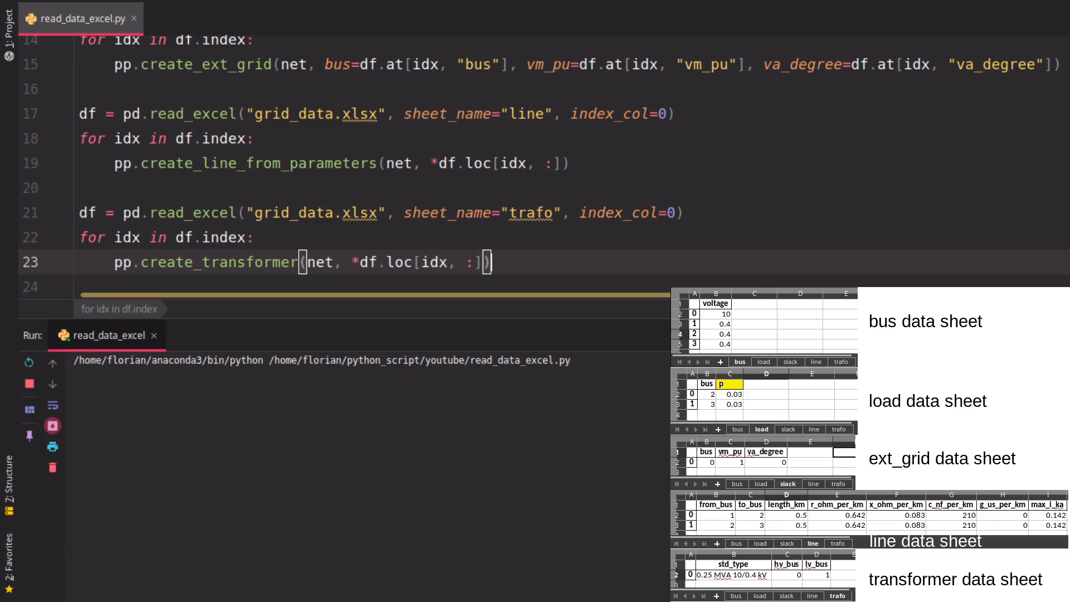
After the invalid-bus UserWarning, drop *df.loc[idx, :] and begin typing hv_bus in create_transformer.
left_click(29, 360)
type("h")
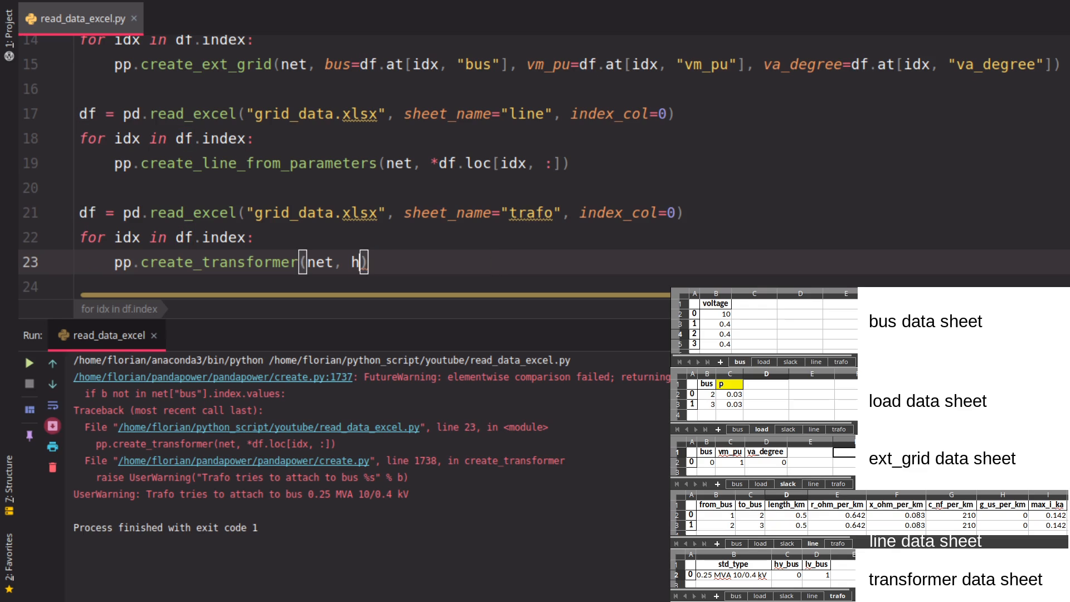
Pass hv_bus, lv_bus and std_type from df.at[idx, ...] into create_transformer and rerun the script.
type("v_bus=df.at[")
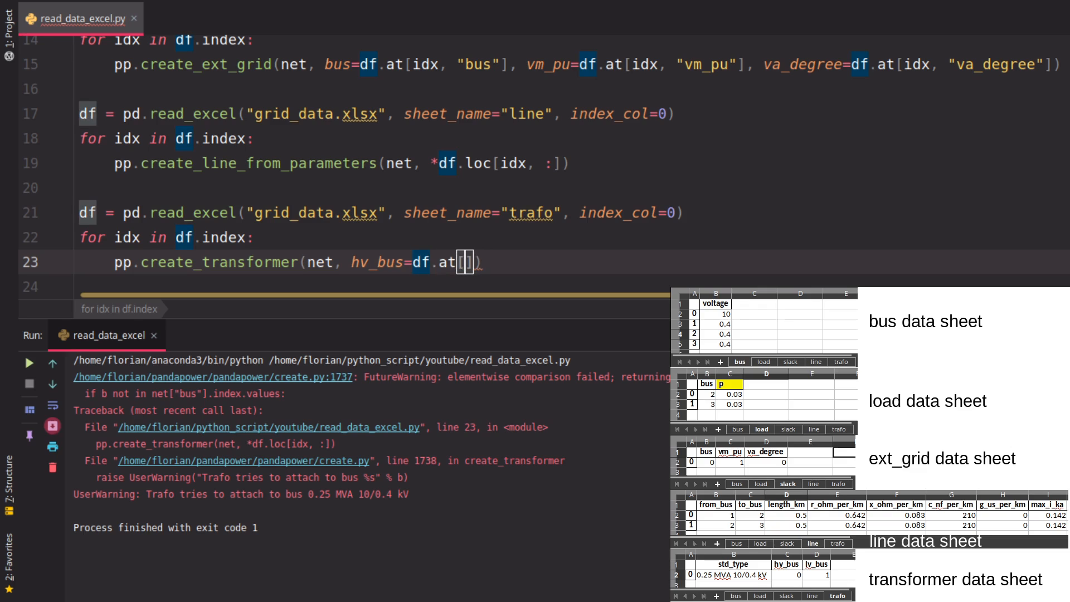
type("idx, \"hv_Bu")
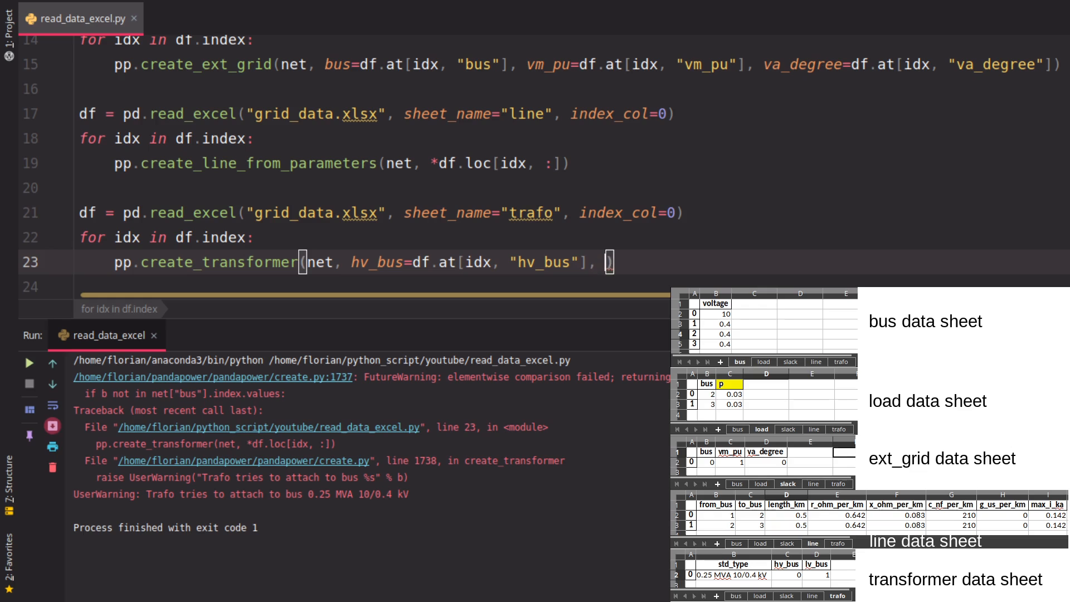
type("lv_bus=")
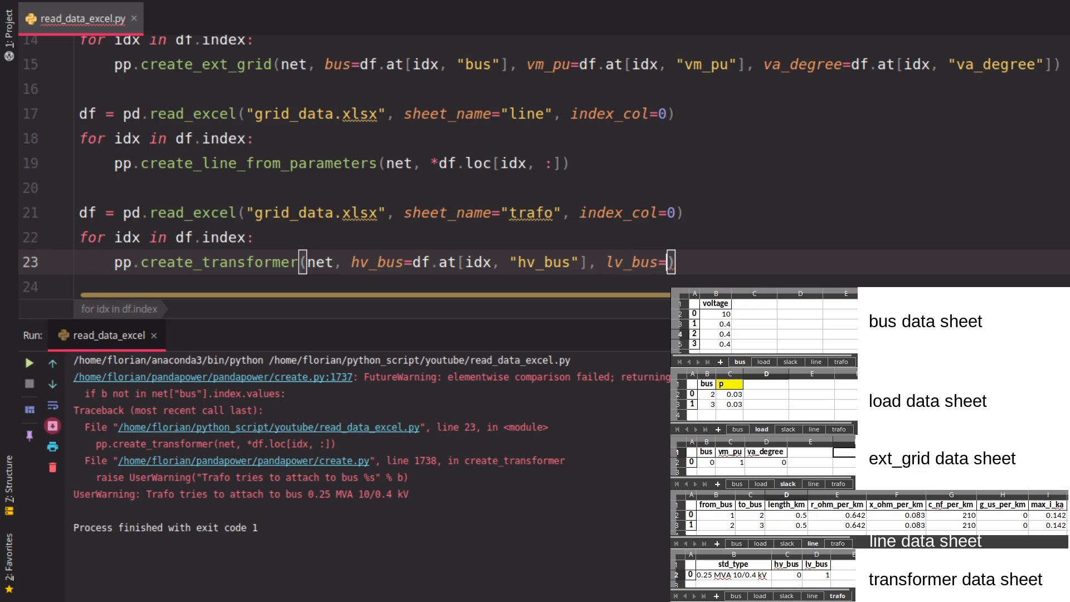
type("df.at[idx]")
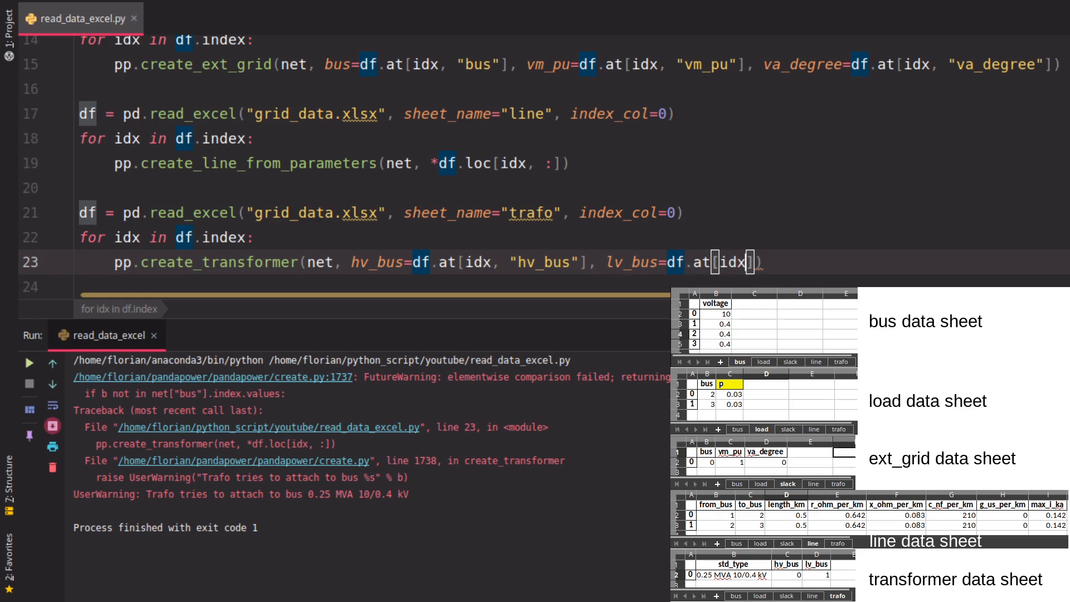
type("lv_bus")
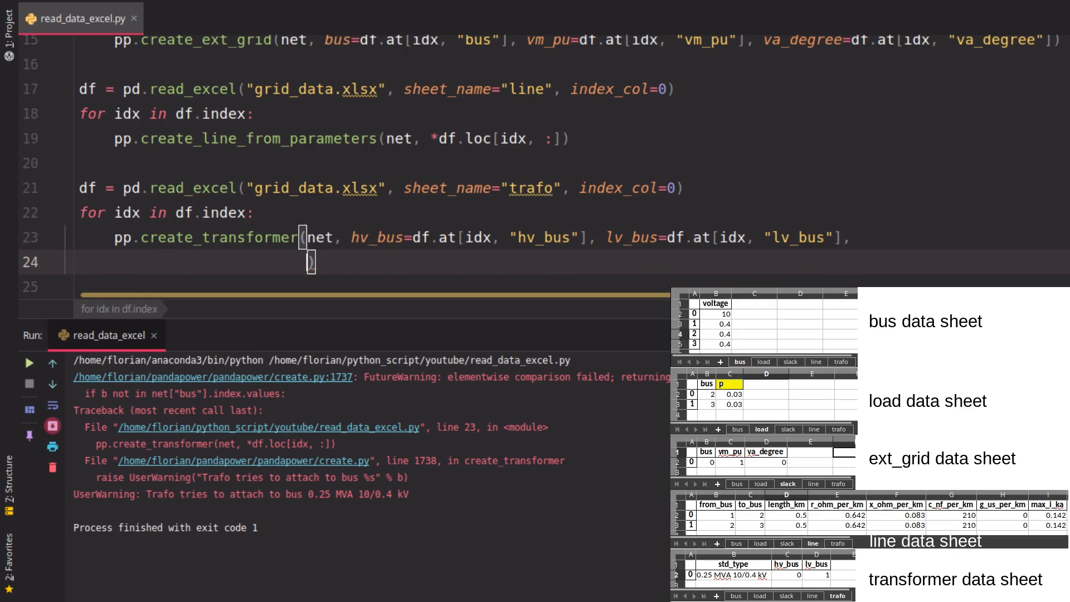
type("std_type=0")
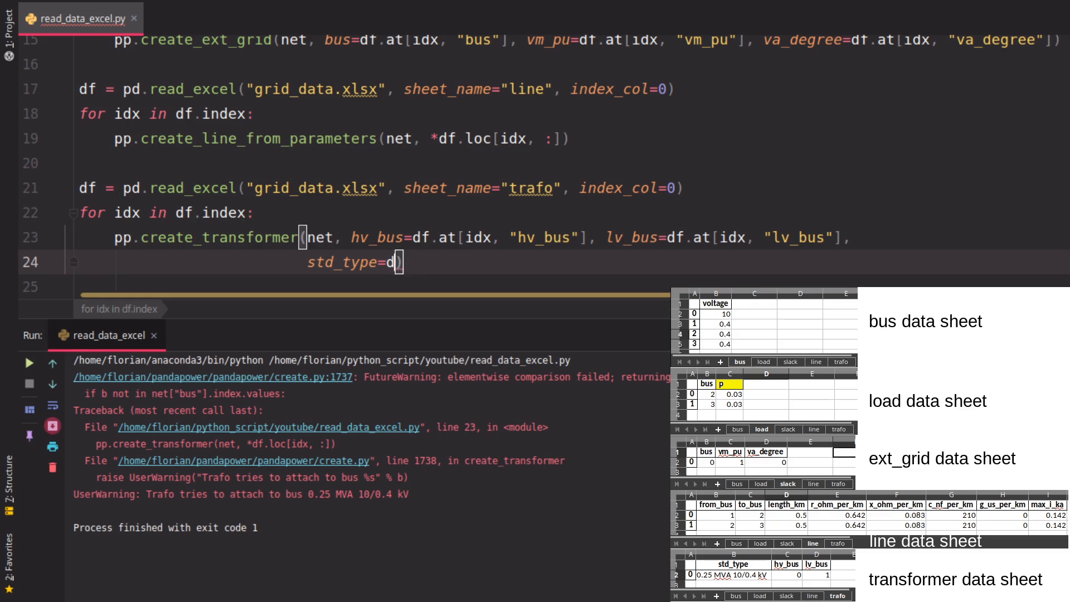
type("df.at[idx, \"\"")
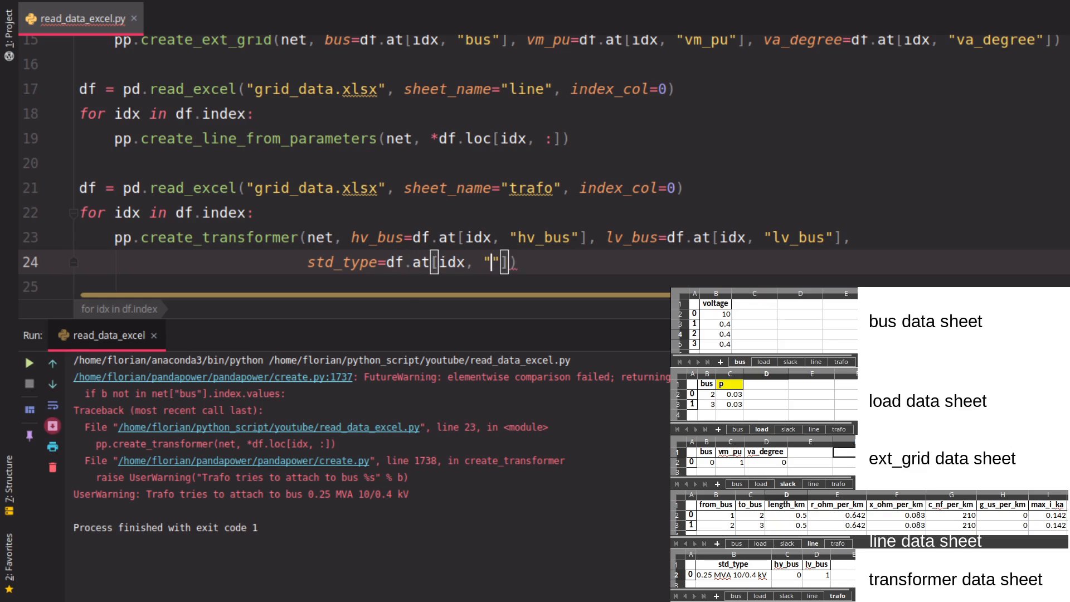
type("std_type")
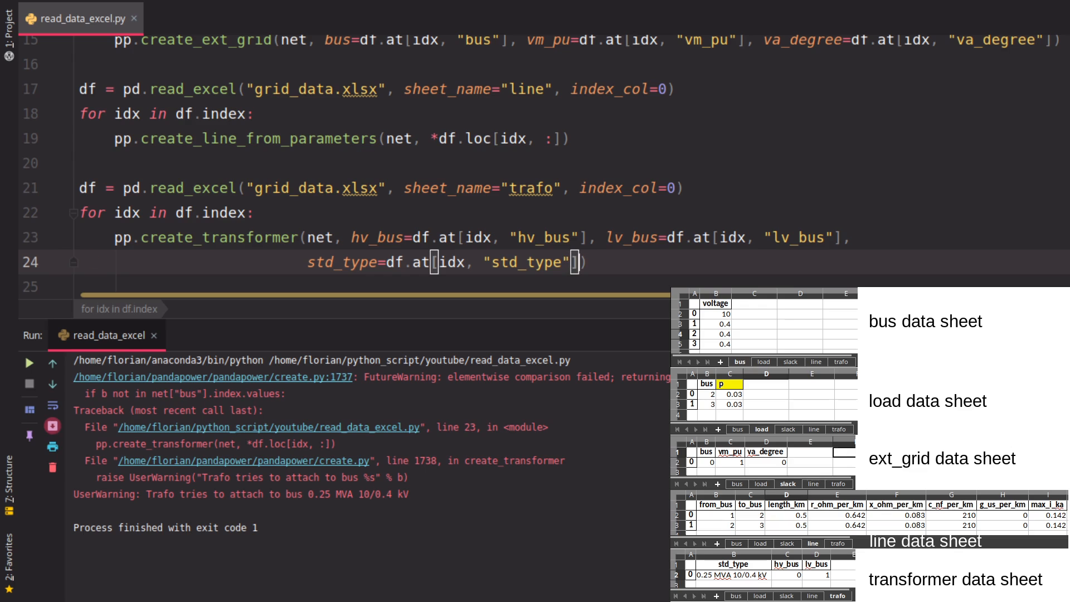
left_click(29, 362)
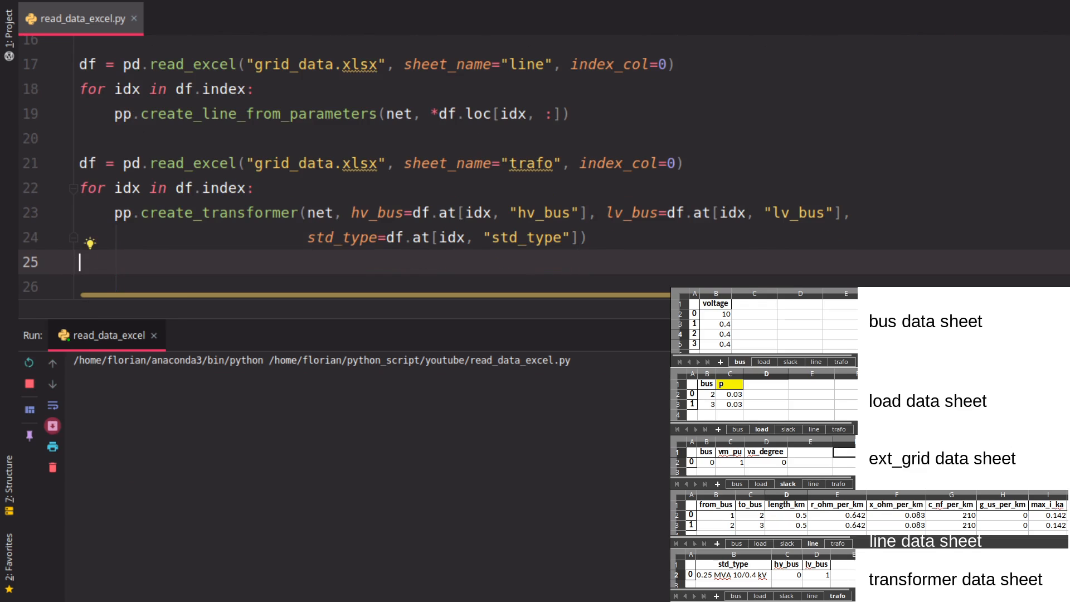
Add pp.runpp(net) and print(net.res_bus), then run to show the four bus voltages.
type("pp.runpp(net")
type("print(net.")
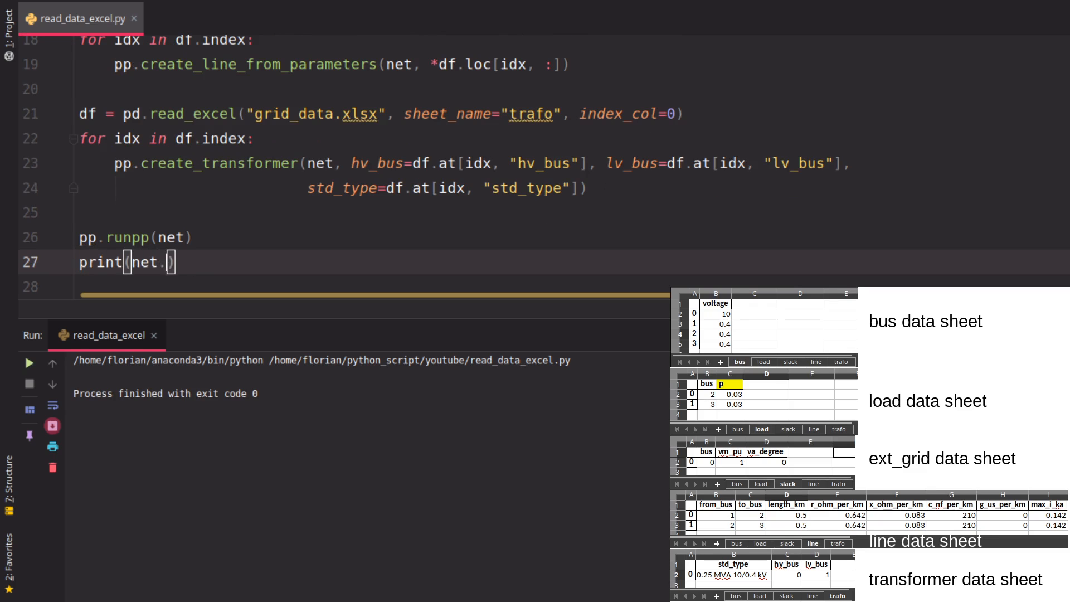
type("res_bus")
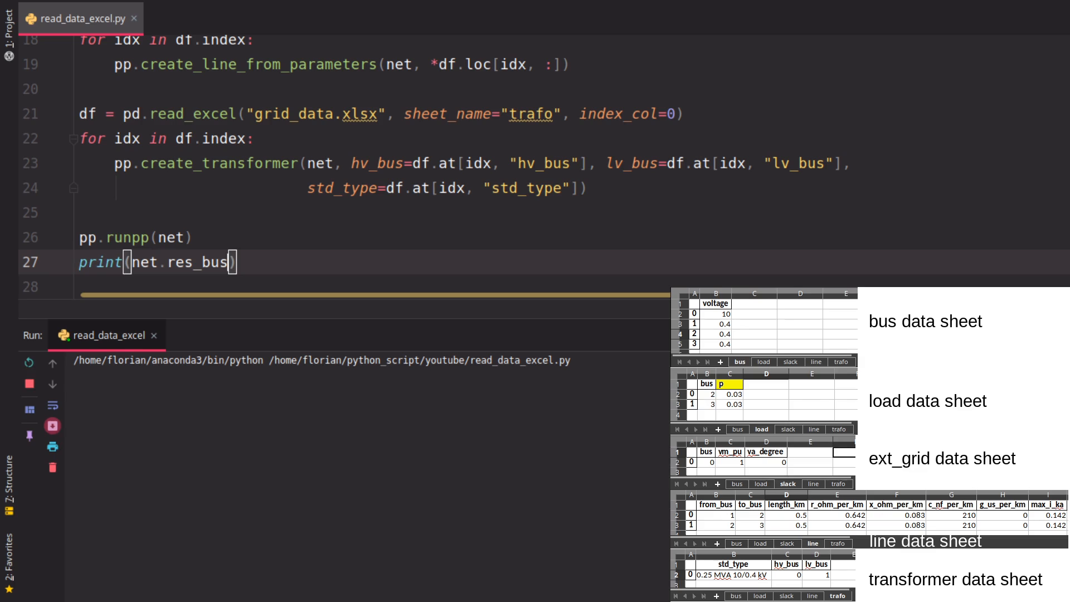
mouse_move(388, 246)
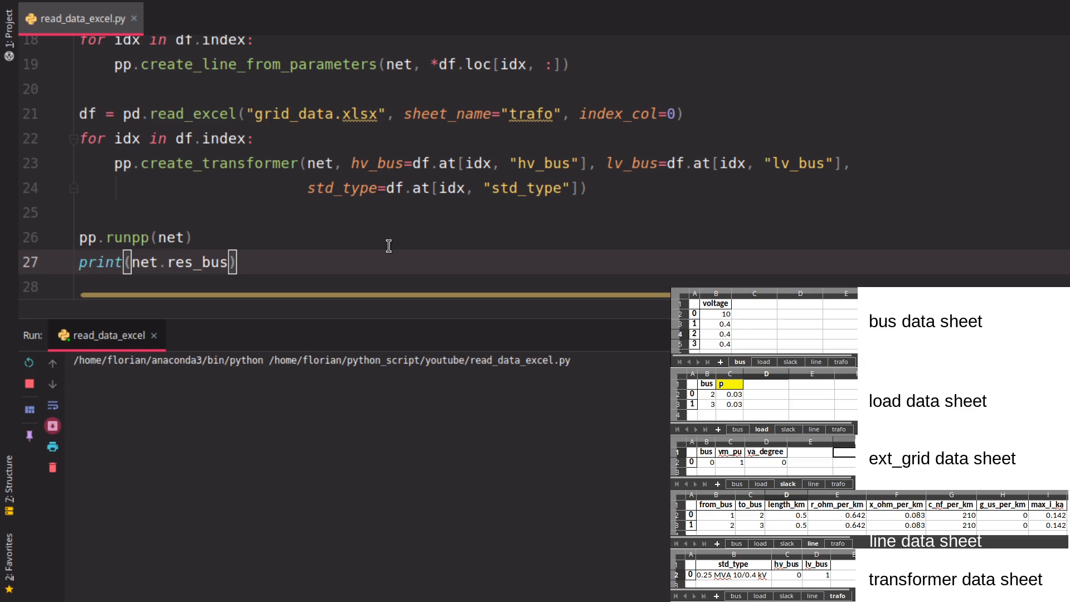
mouse_move(339, 251)
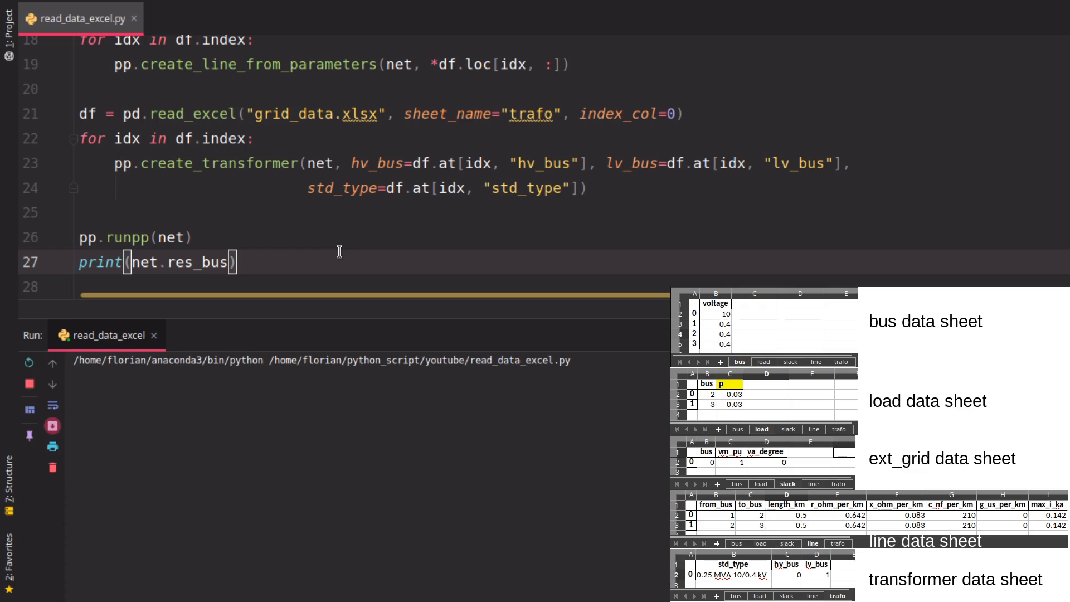
left_click(29, 360)
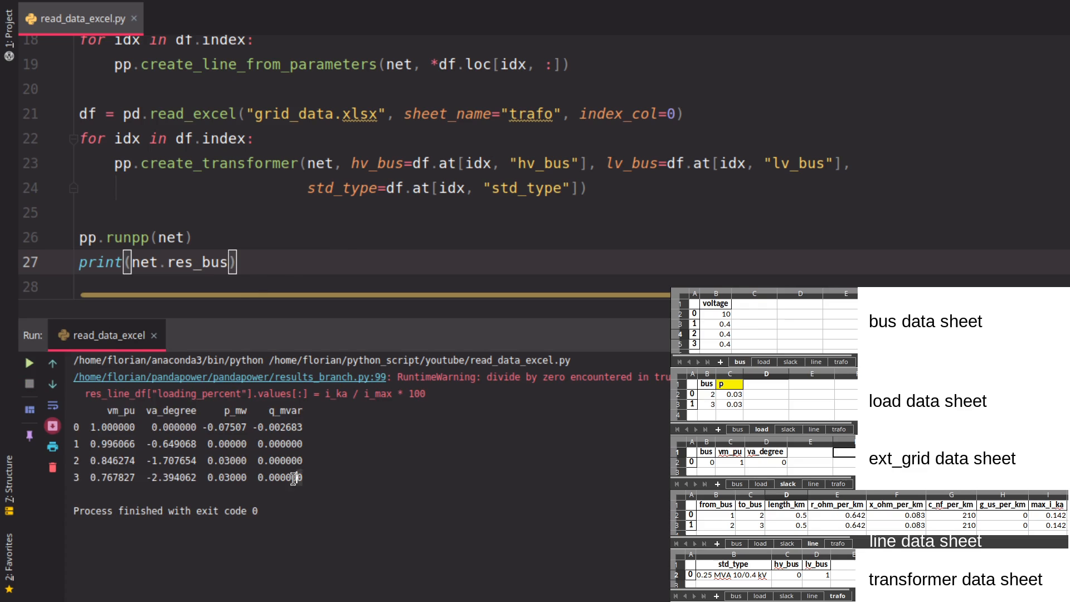